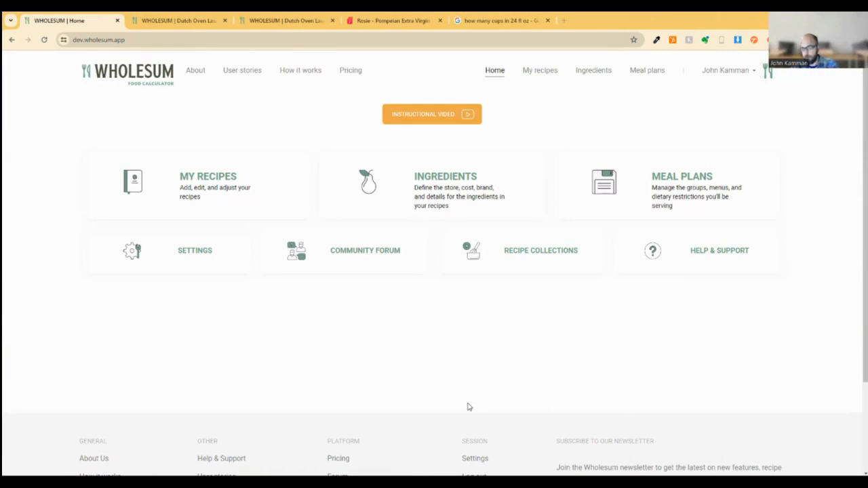
mouse_move(434, 193)
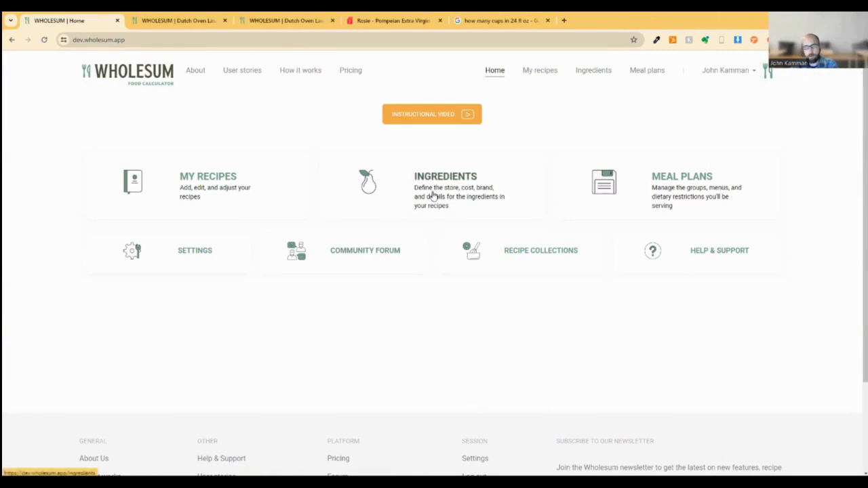
Open the Ingredients list from the home card and scroll down to the Olive Oil row.
left_click(446, 176)
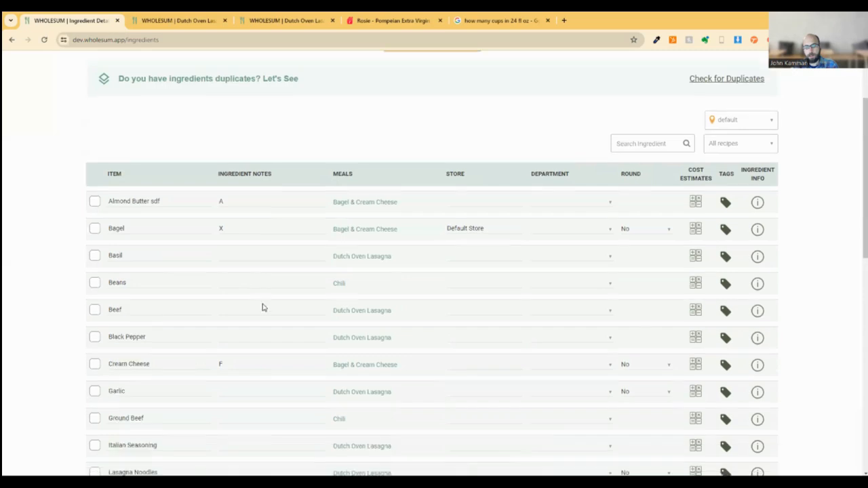
scroll("down", 3)
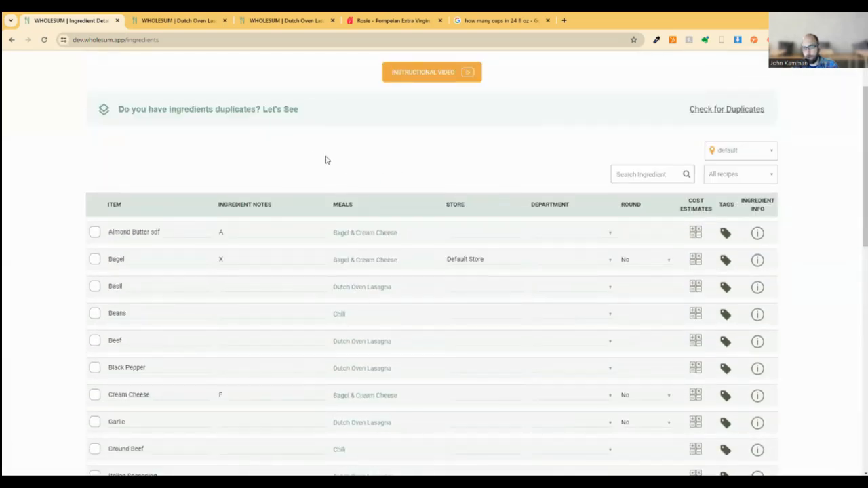
mouse_move(502, 201)
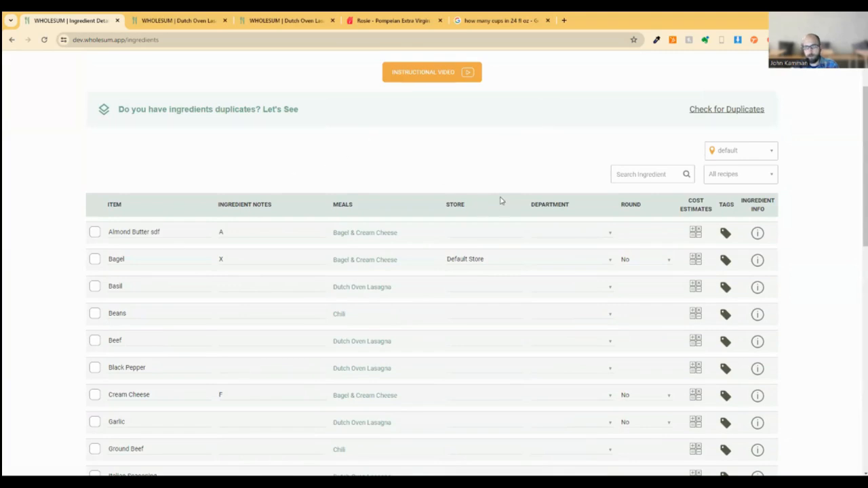
scroll("down", 3)
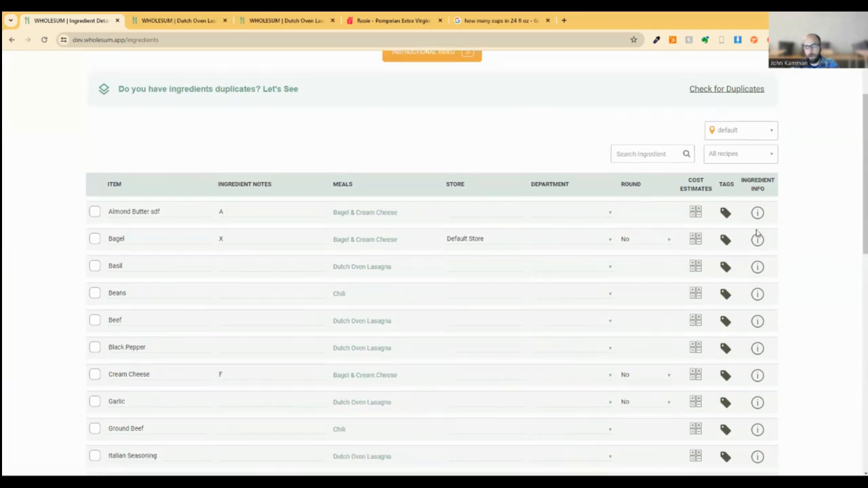
scroll("down", 3)
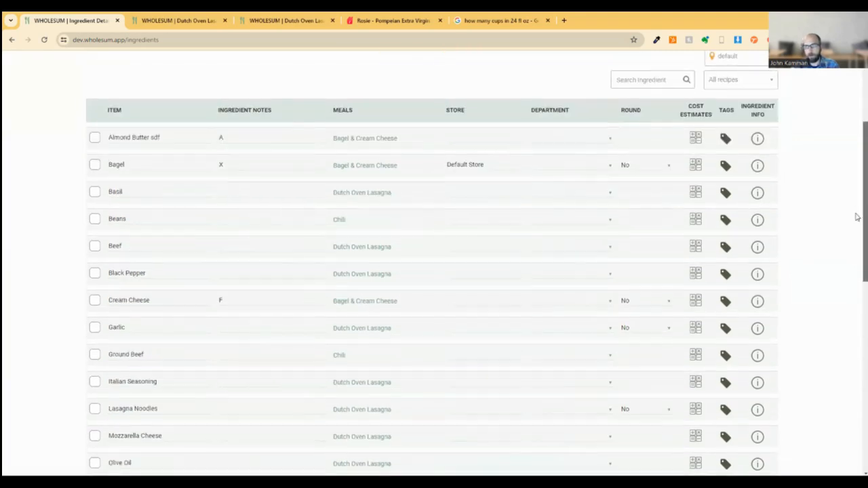
scroll("down", 3)
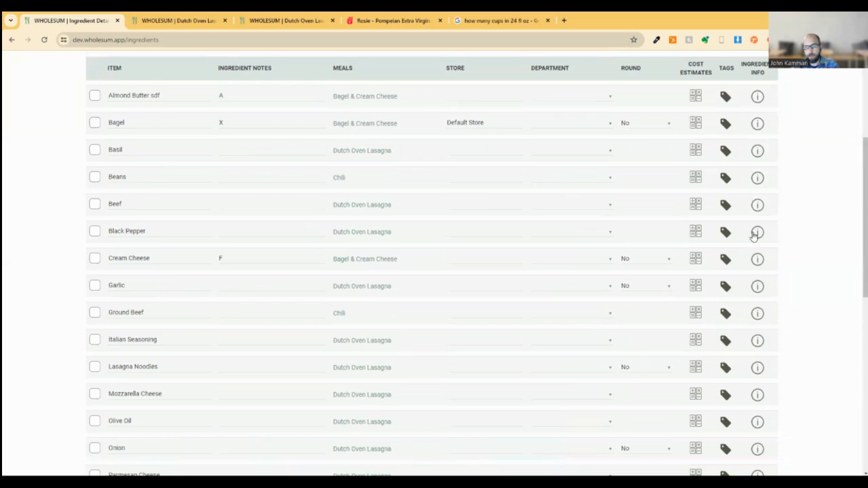
mouse_move(757, 285)
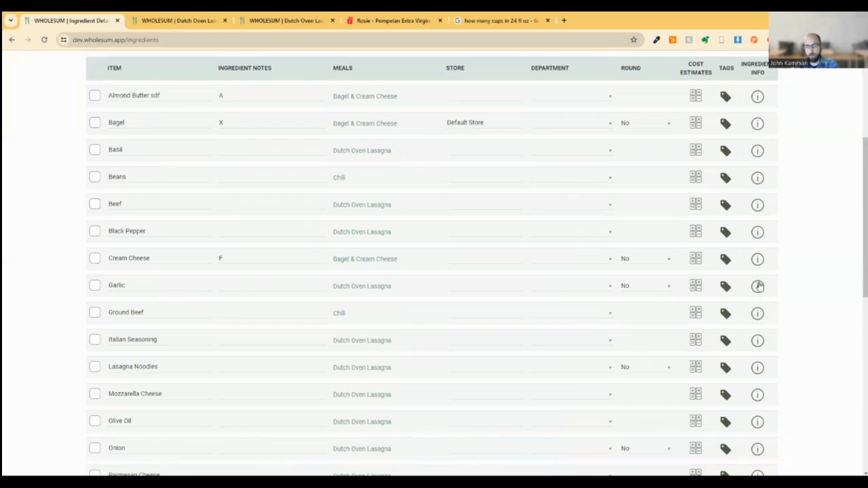
mouse_move(776, 335)
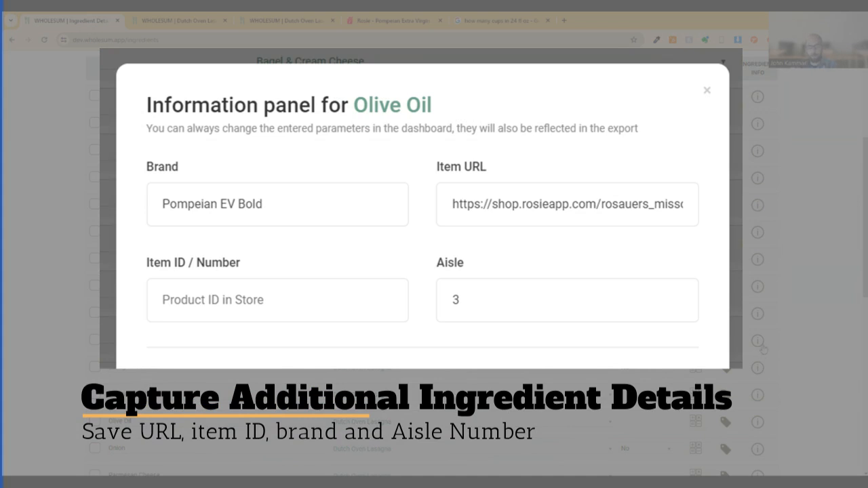
mouse_move(779, 328)
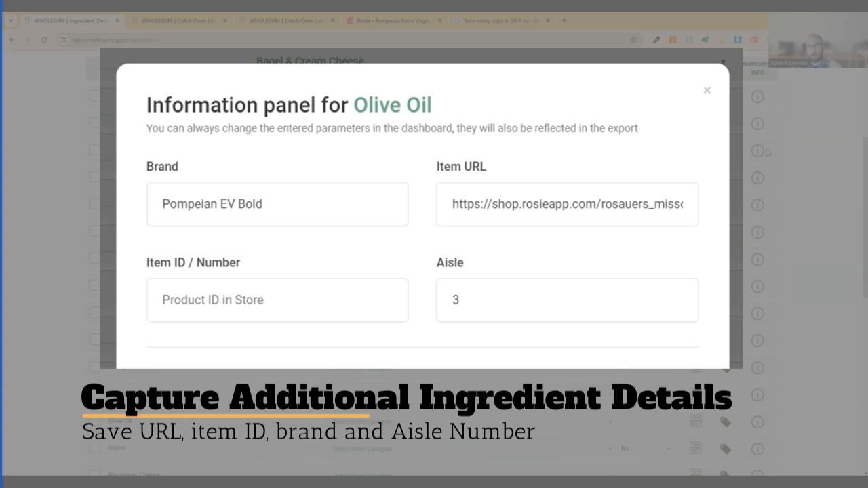
mouse_move(755, 260)
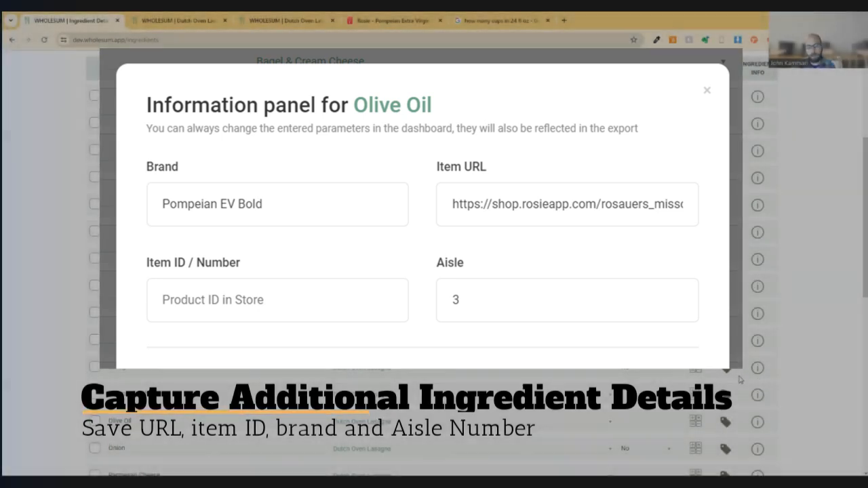
left_click(706, 89)
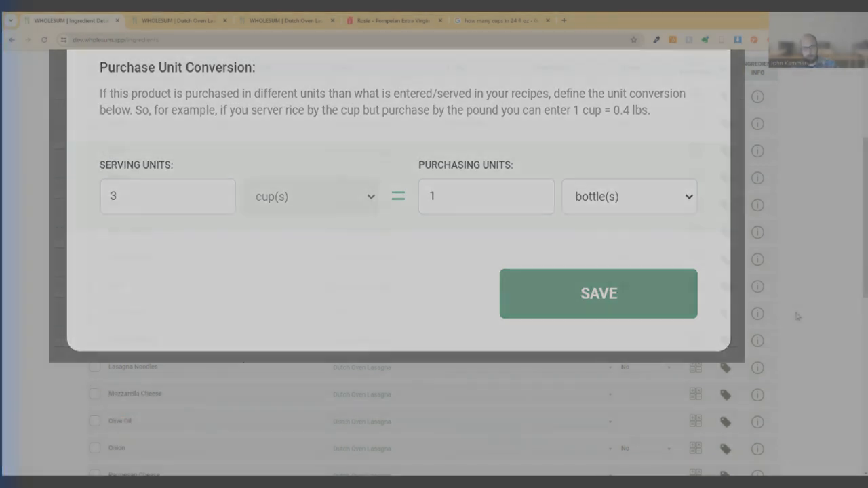
left_click(598, 293)
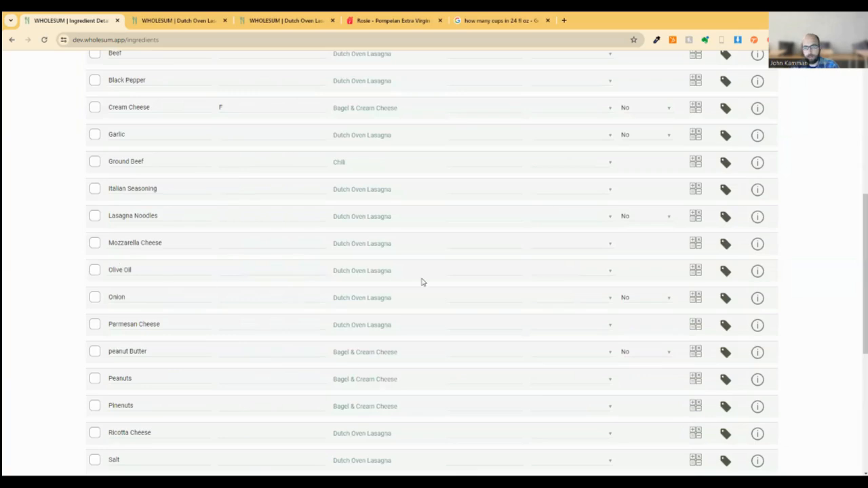
mouse_move(756, 271)
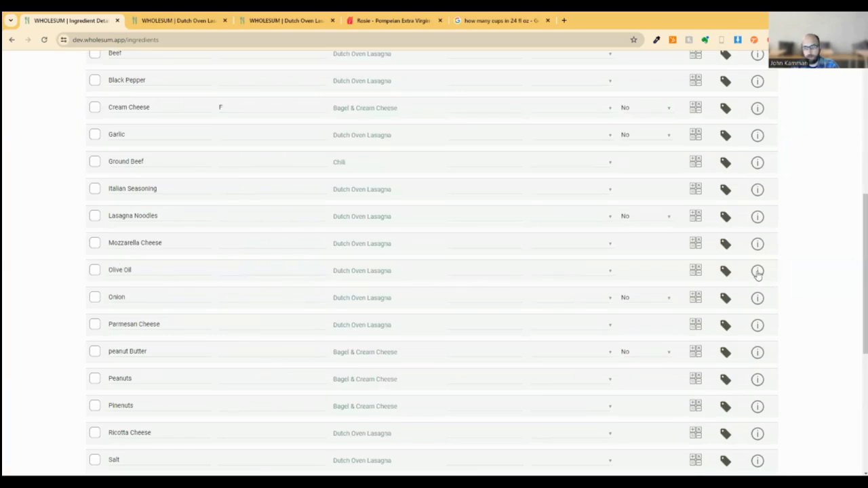
Open Olive Oil's information panel and reset its previous unit conversion values.
left_click(755, 271)
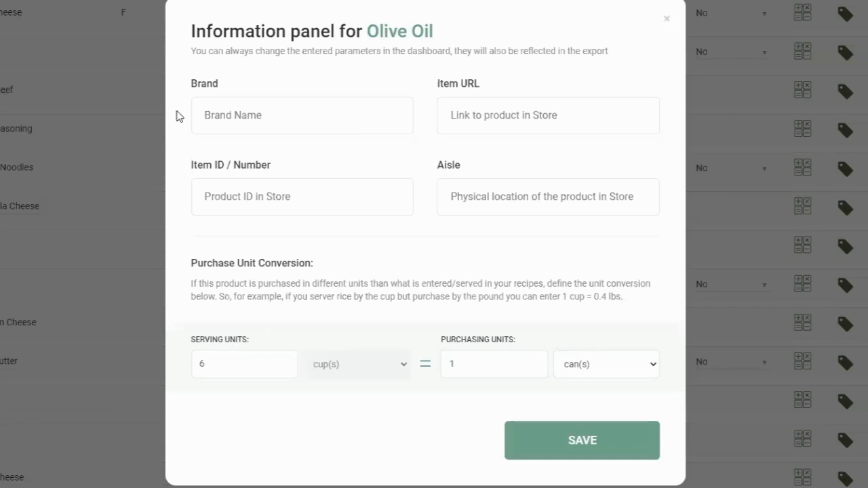
left_click(233, 364)
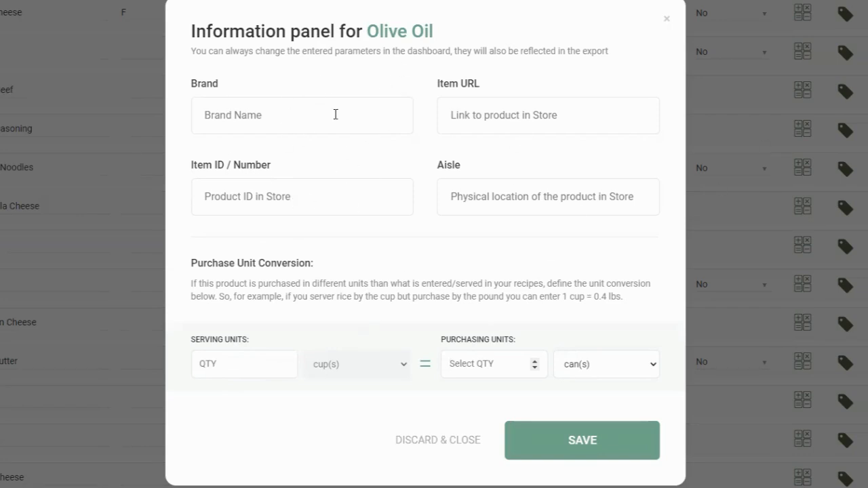
mouse_move(441, 174)
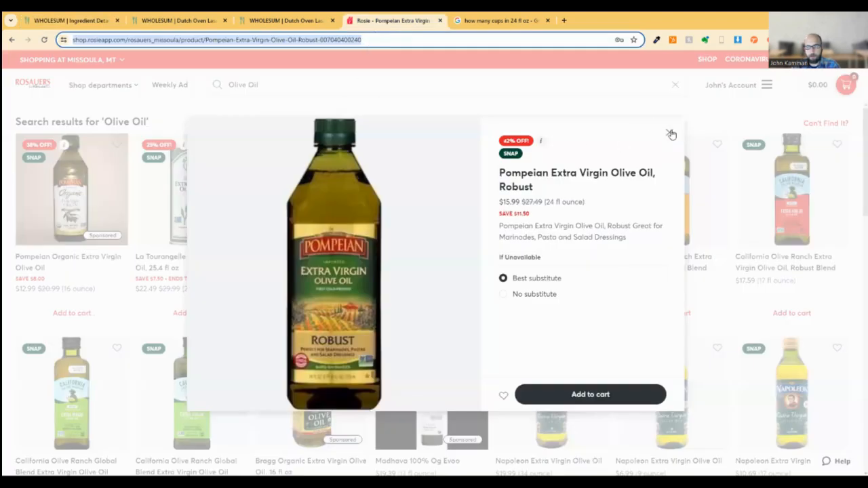
Close the Rosie product preview and return to the Olive Oil information panel with the URL.
left_click(670, 135)
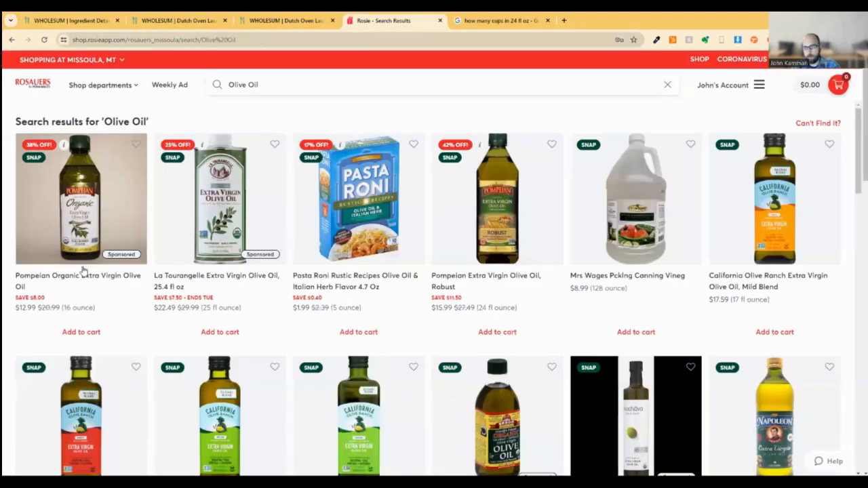
left_click(496, 201)
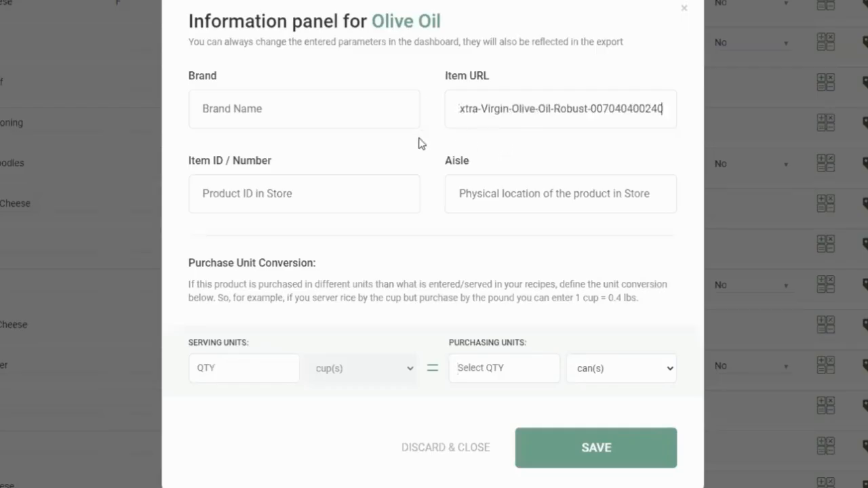
mouse_move(538, 122)
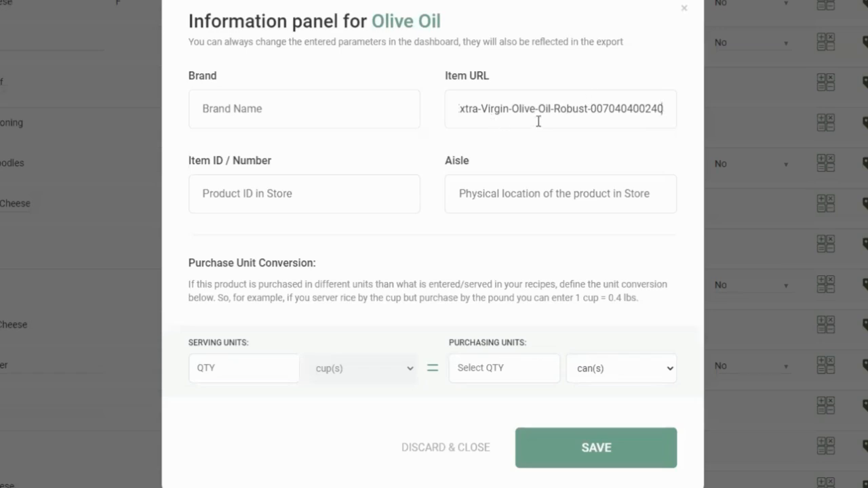
Enter brand Pompeian EV Bold and aisle 3 for Olive Oil.
type("P")
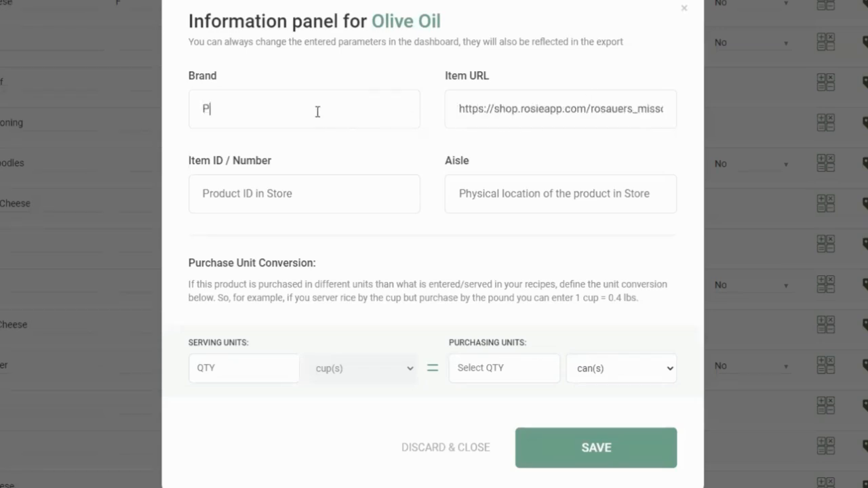
type("ompeian EV Bold")
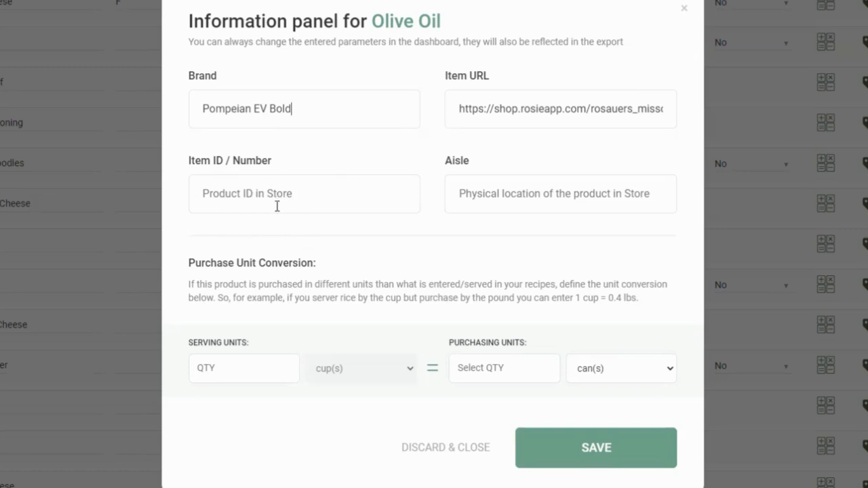
mouse_move(484, 201)
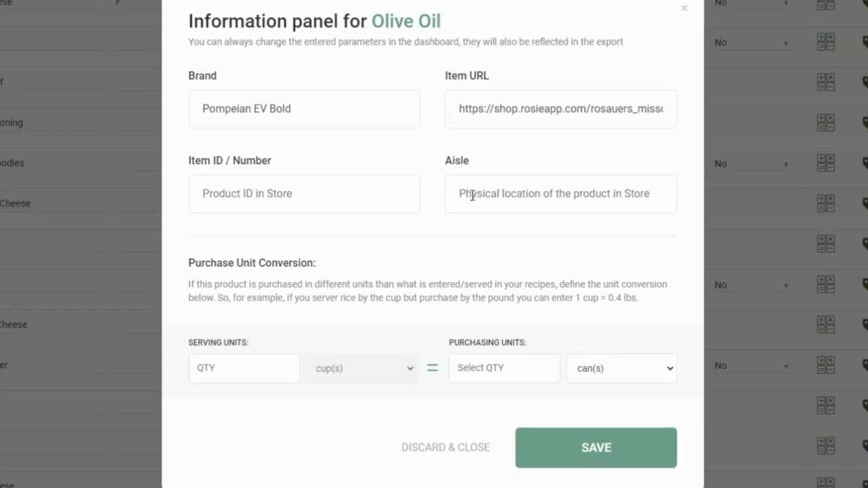
type("3")
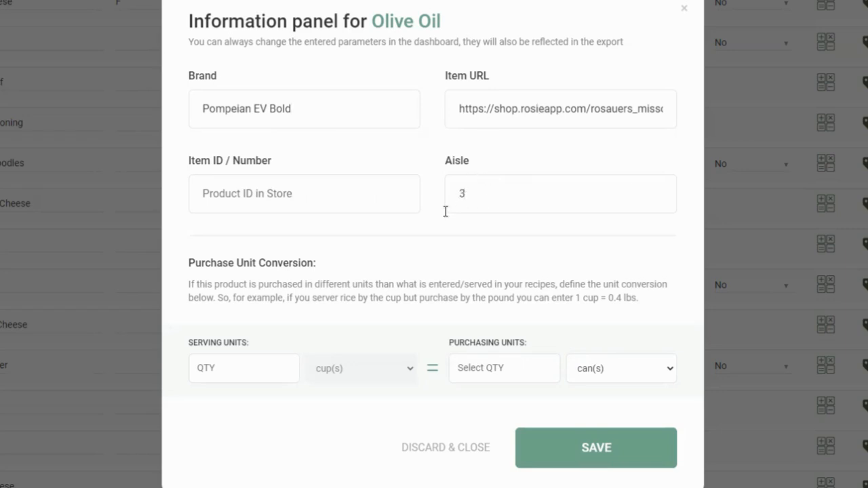
mouse_move(550, 28)
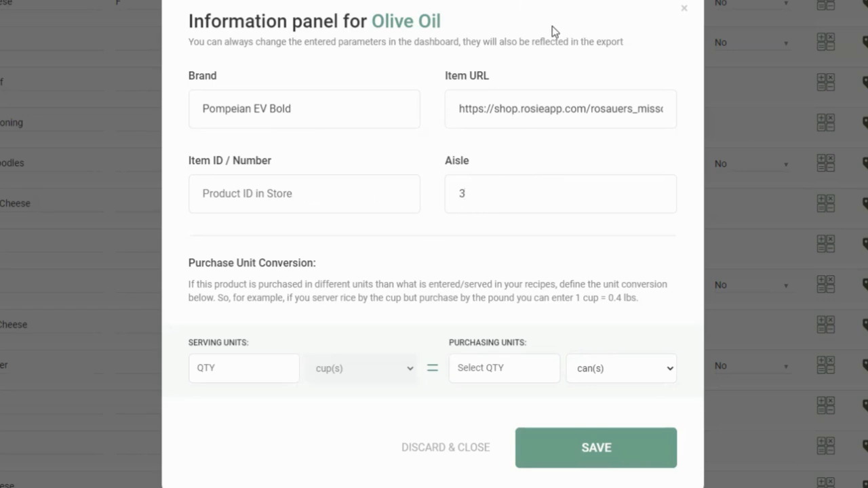
left_click(317, 195)
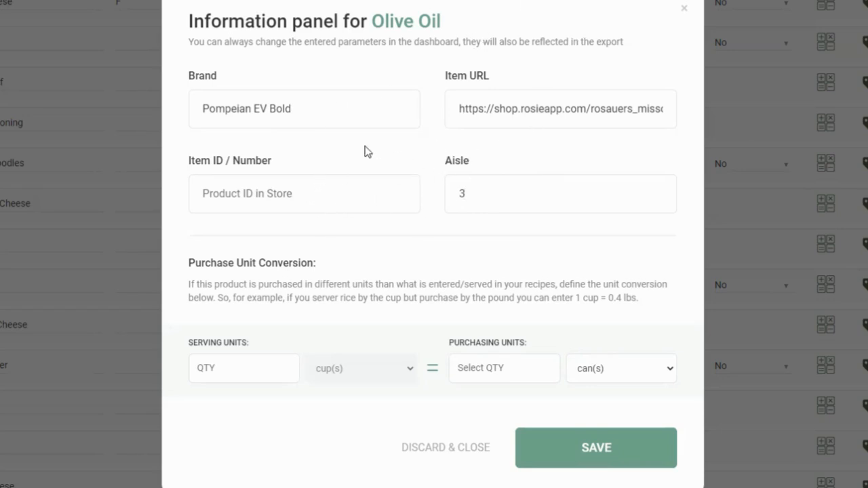
mouse_move(513, 225)
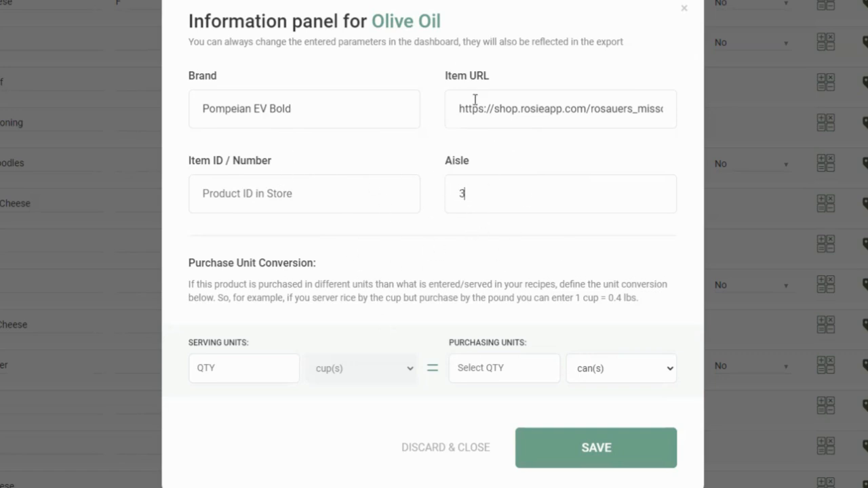
mouse_move(372, 189)
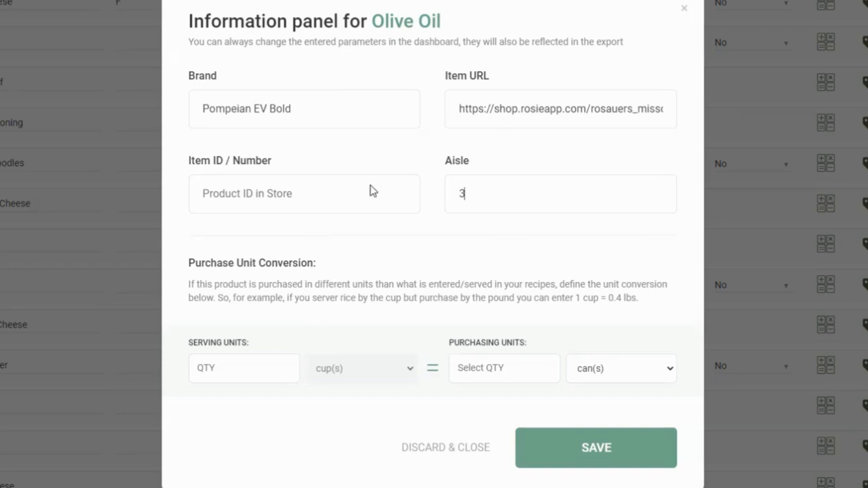
mouse_move(339, 240)
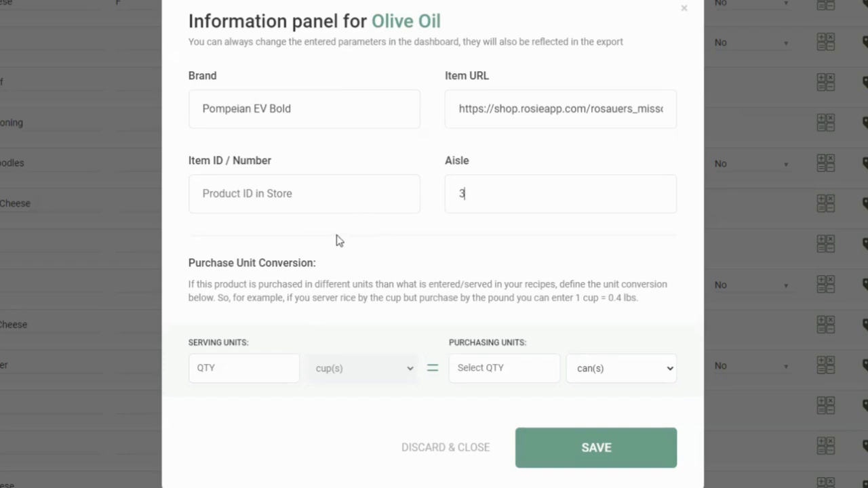
mouse_move(312, 274)
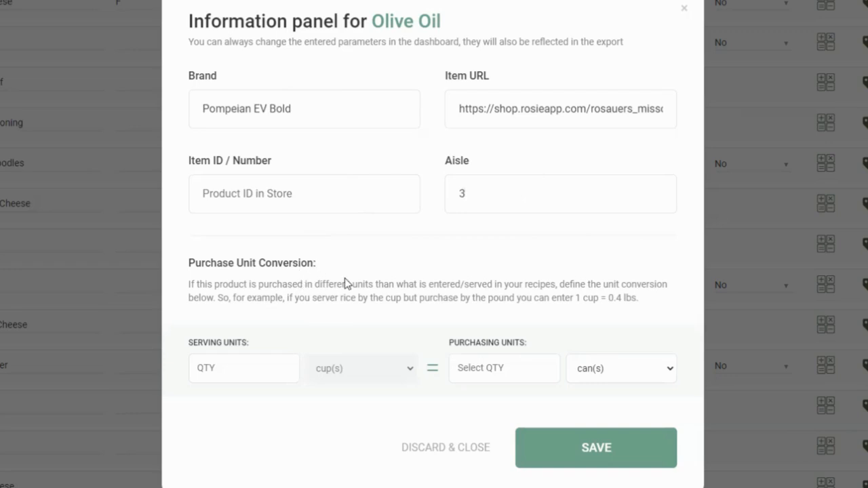
mouse_move(330, 280)
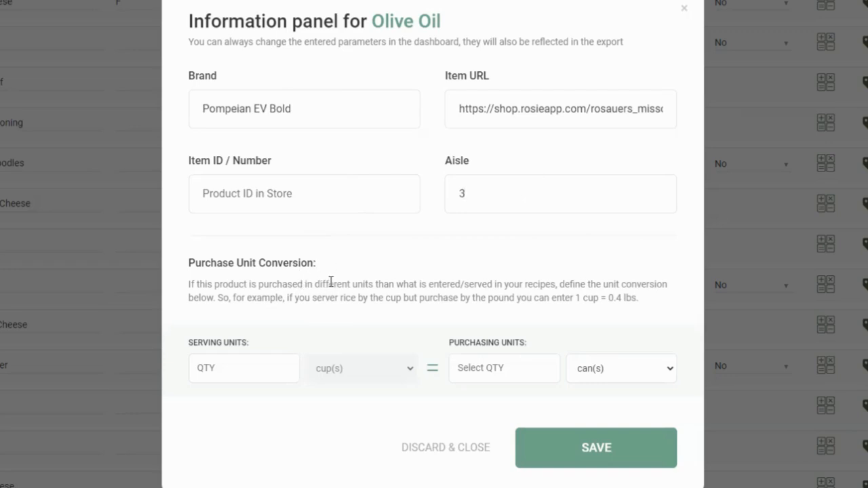
mouse_move(288, 323)
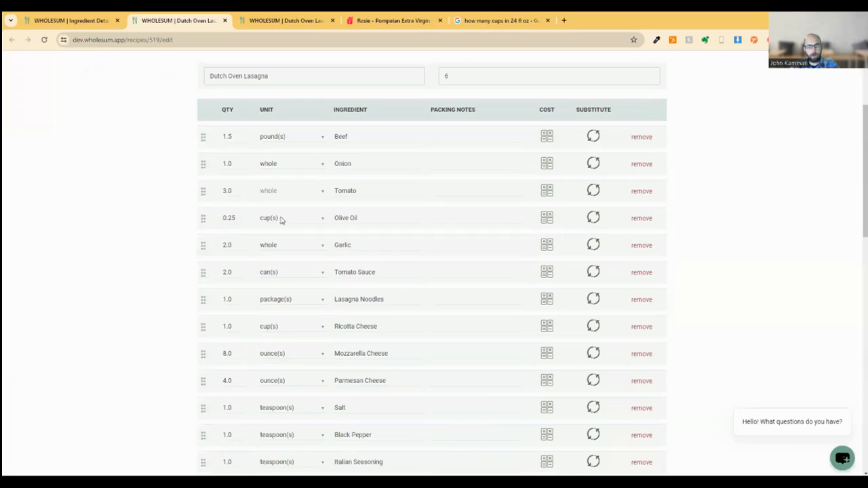
mouse_move(366, 233)
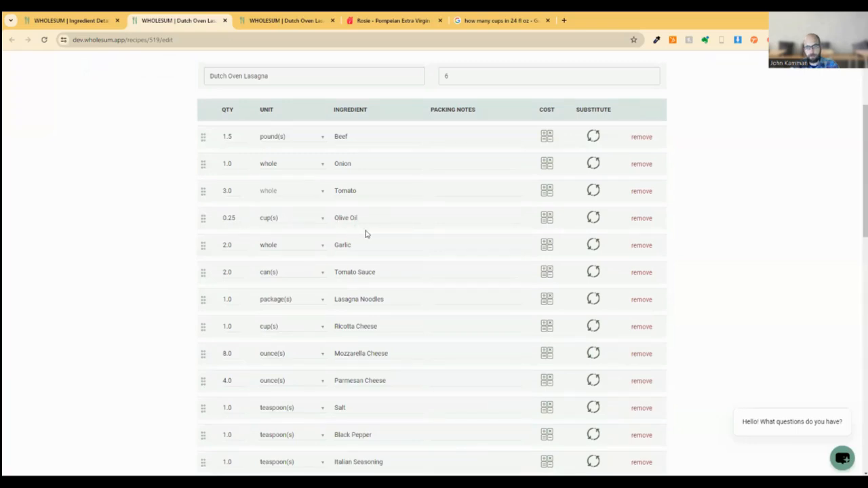
mouse_move(282, 251)
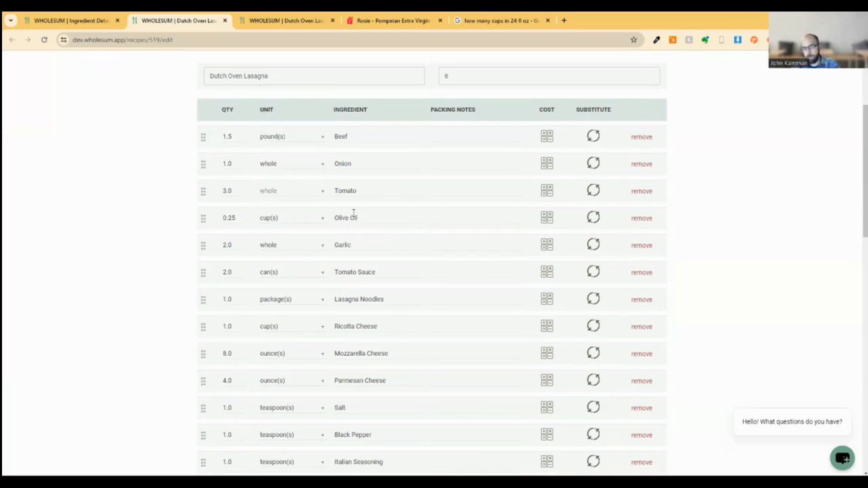
mouse_move(266, 230)
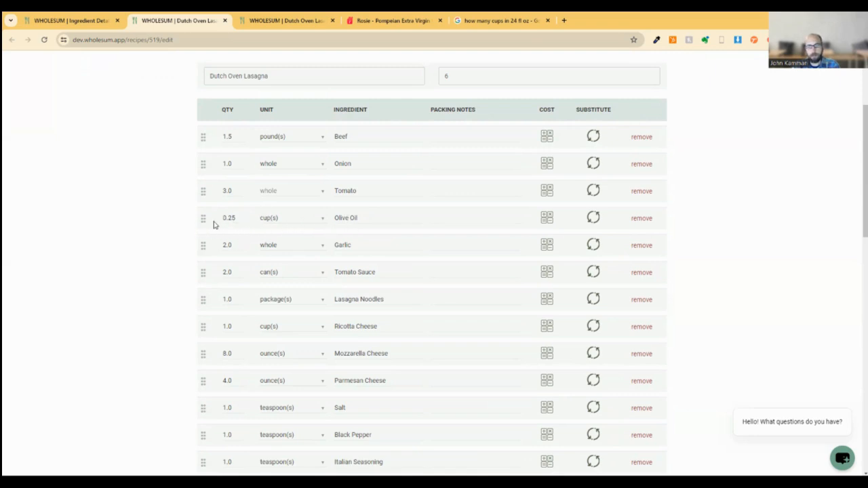
Check the Dutch Oven Lasagna recipe's Olive Oil row showing 0.25 cup.
left_click(365, 217)
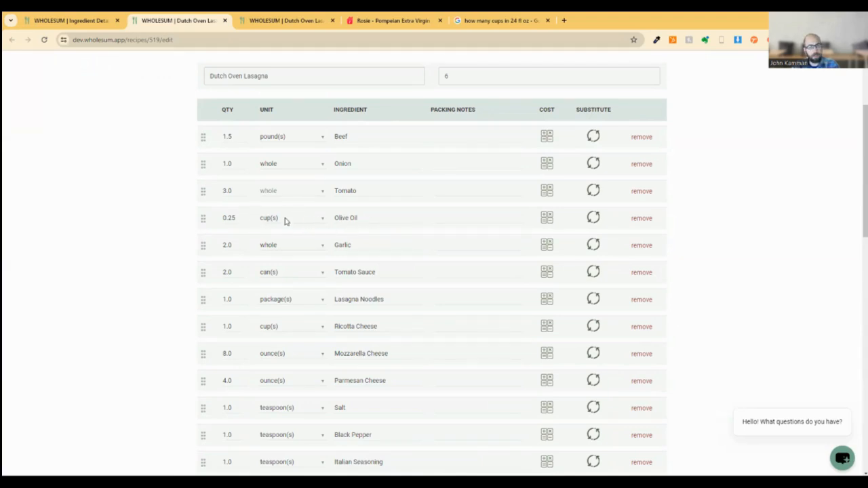
mouse_move(289, 226)
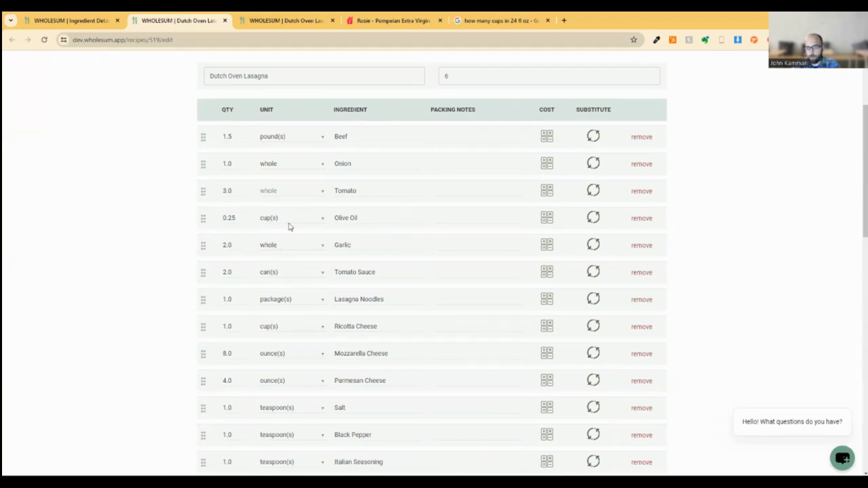
mouse_move(147, 222)
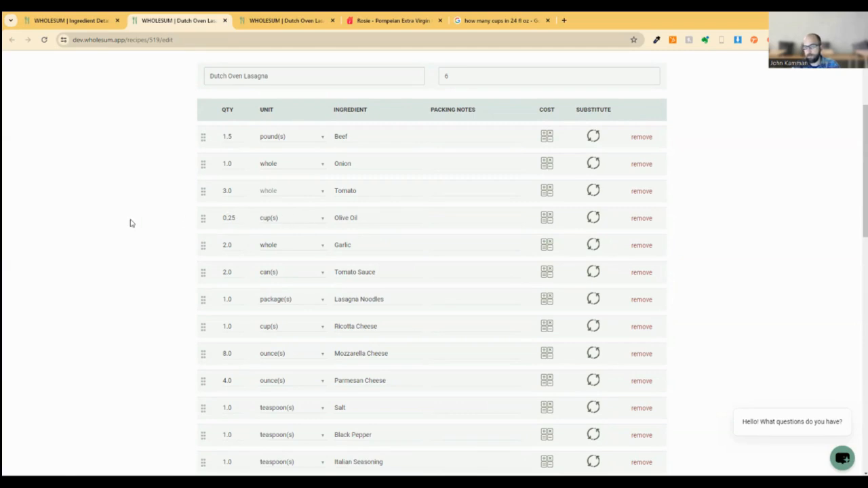
mouse_move(152, 217)
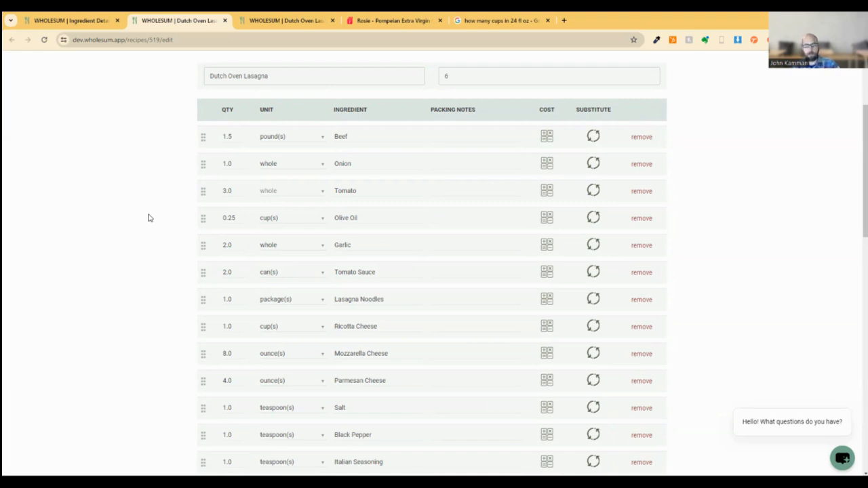
mouse_move(326, 234)
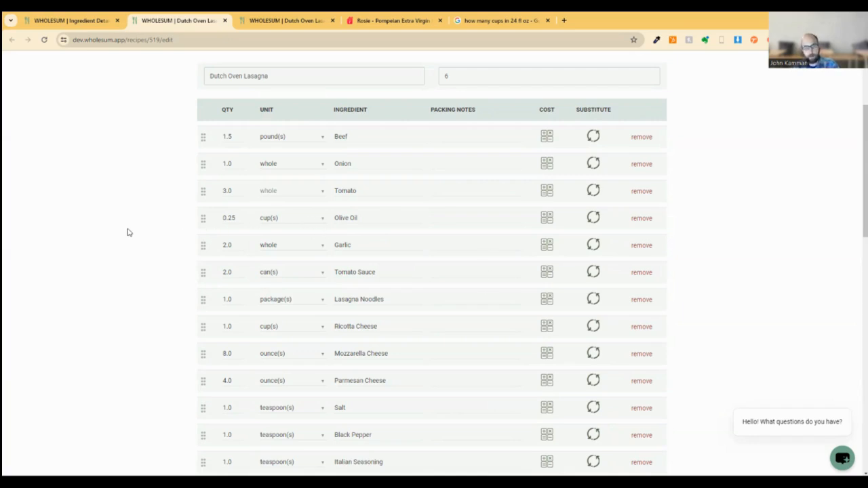
mouse_move(288, 219)
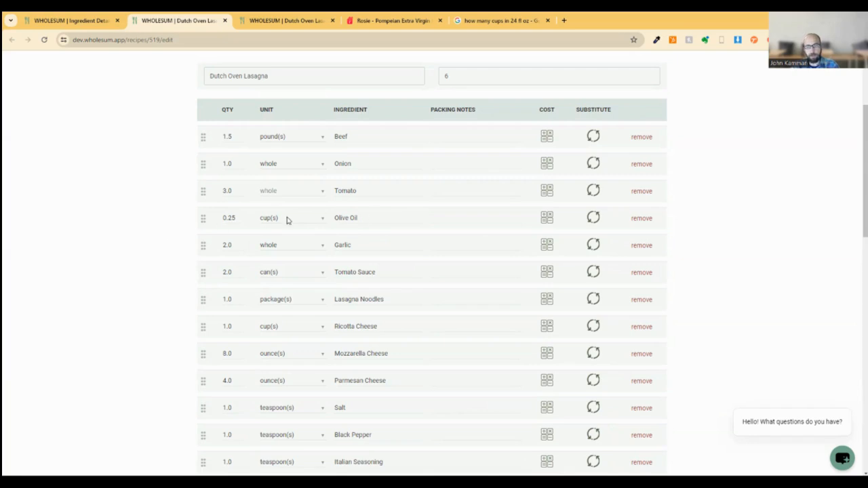
mouse_move(430, 223)
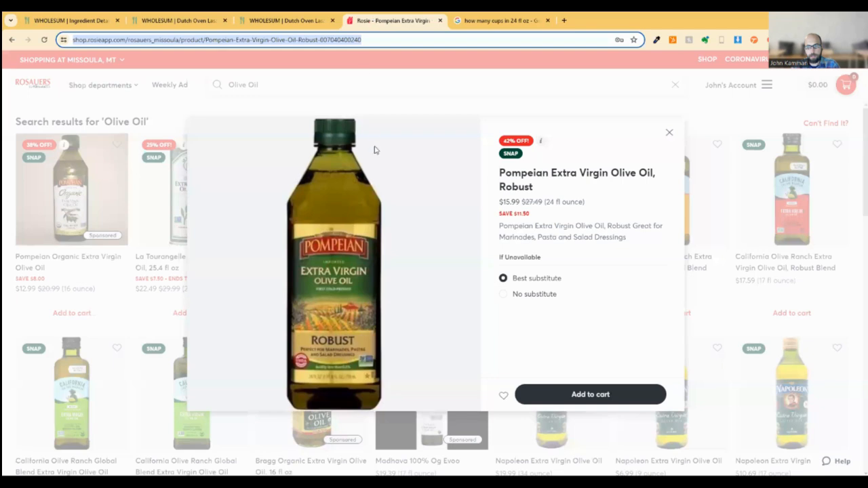
mouse_move(559, 202)
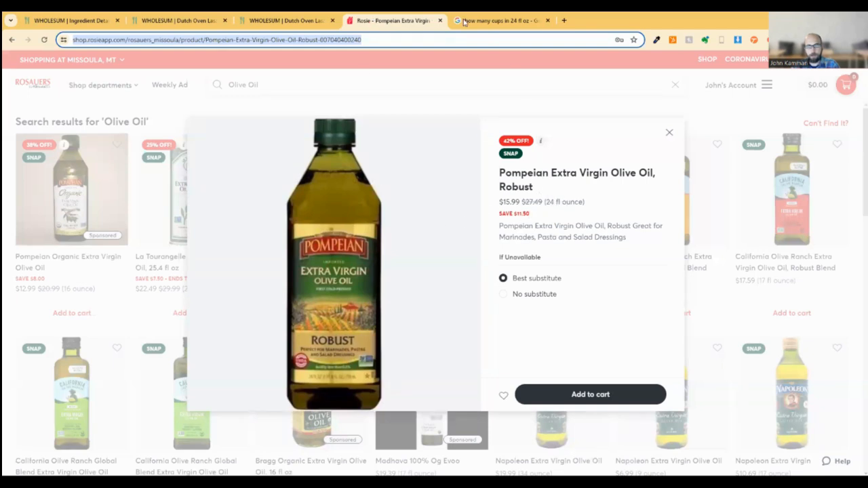
Save Olive Oil's conversion as 3 cups equal 1 bottle.
left_click(509, 21)
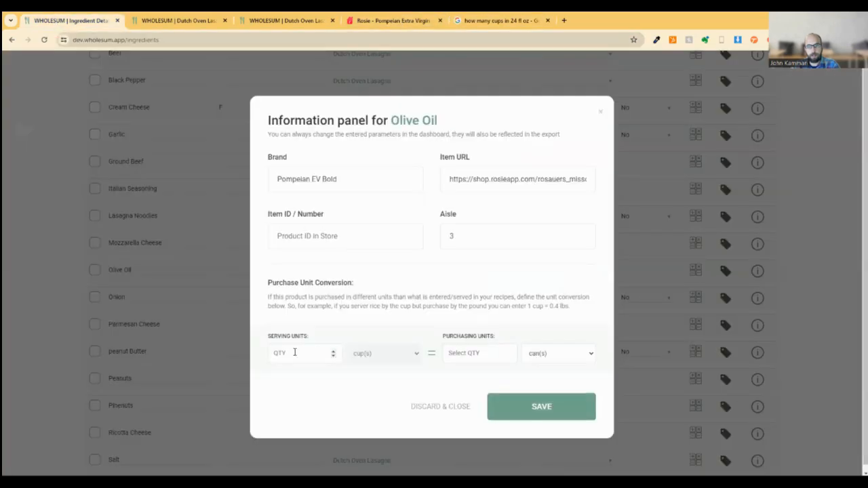
type("3")
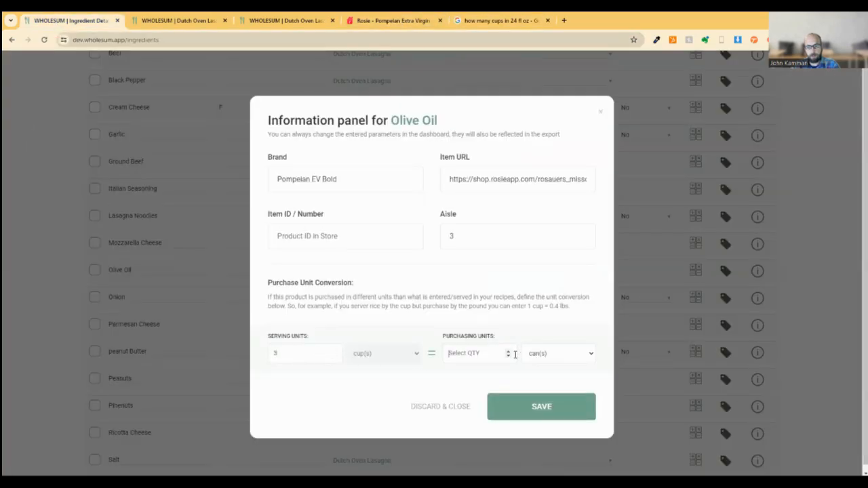
left_click(558, 353)
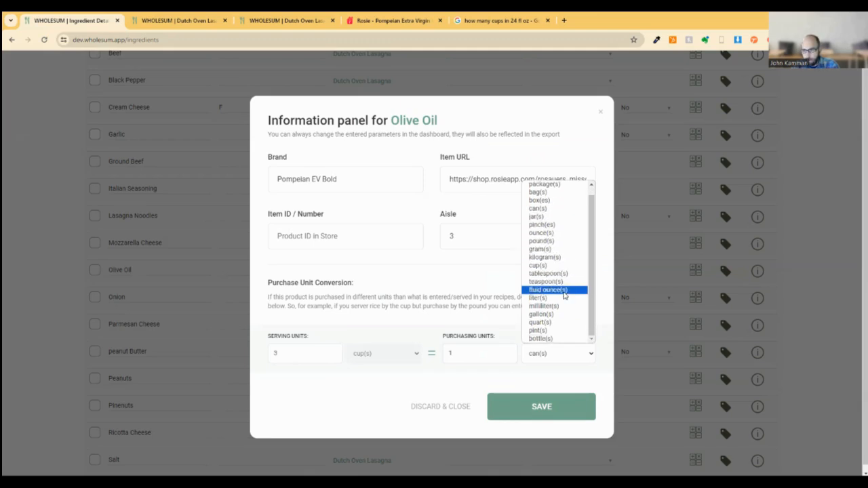
left_click(539, 339)
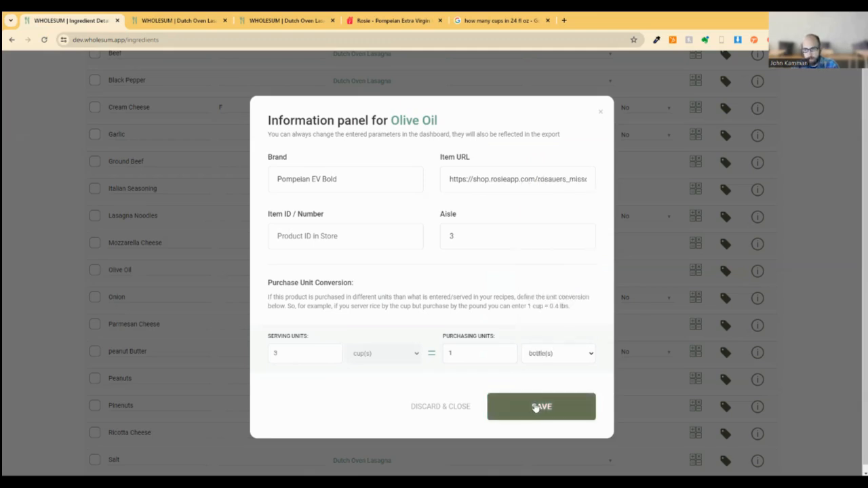
left_click(541, 406)
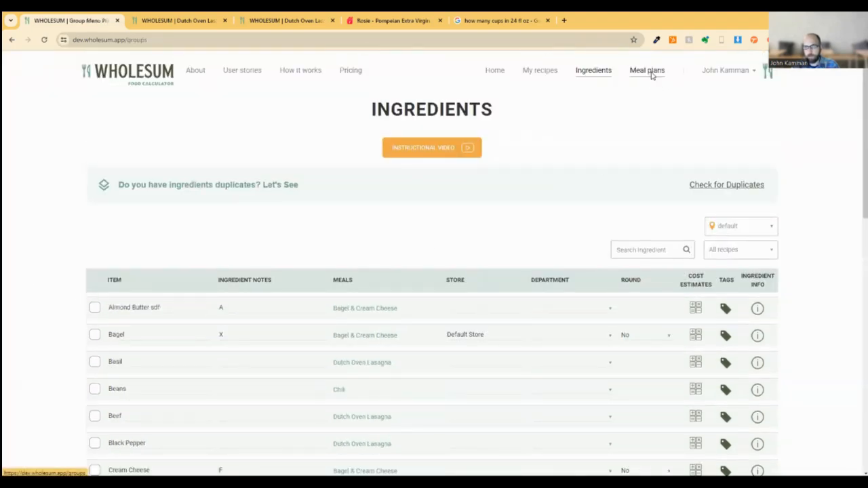
Create meal plan 'Test Meal Plan - Olive Oil' for 60 normal-appetite individuals and scroll to its shopping list.
left_click(646, 70)
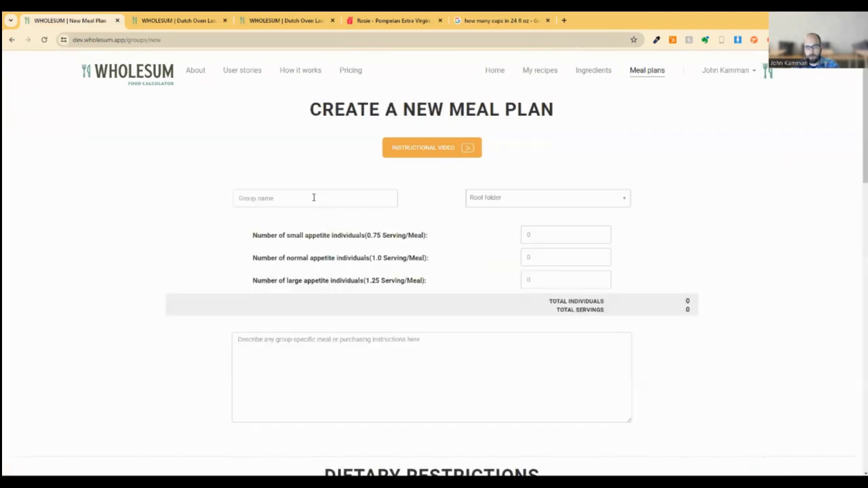
type("Test")
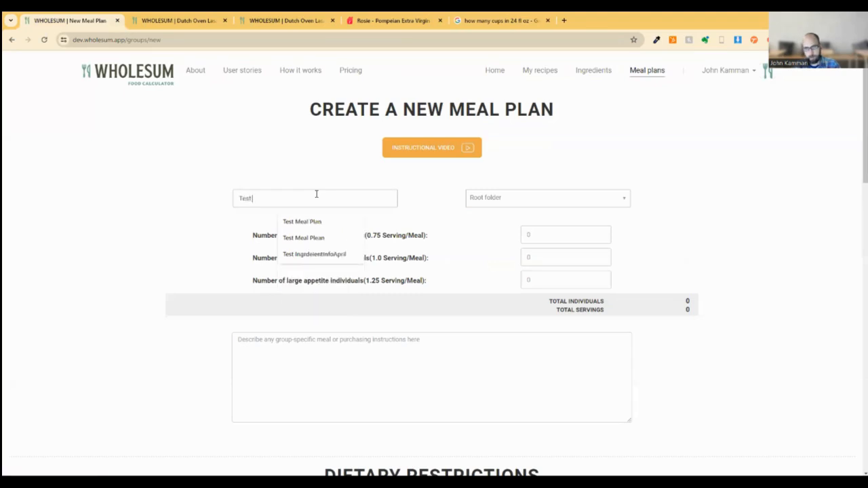
left_click(301, 221)
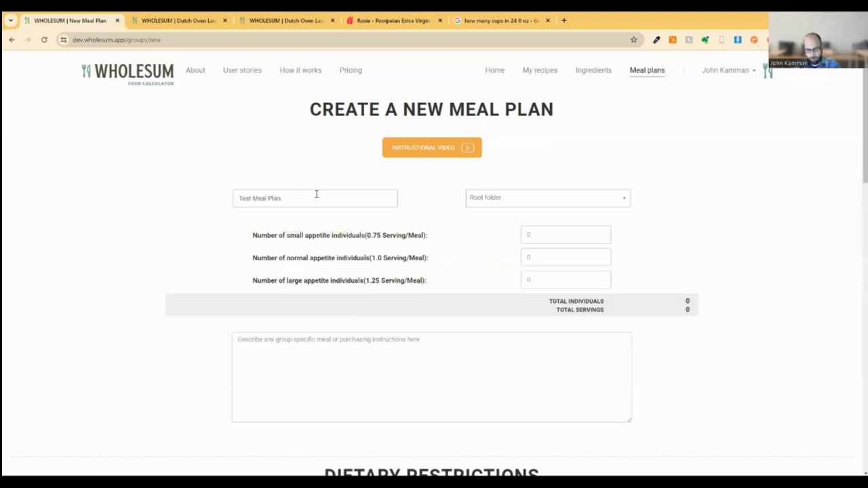
type("- Olive Oil")
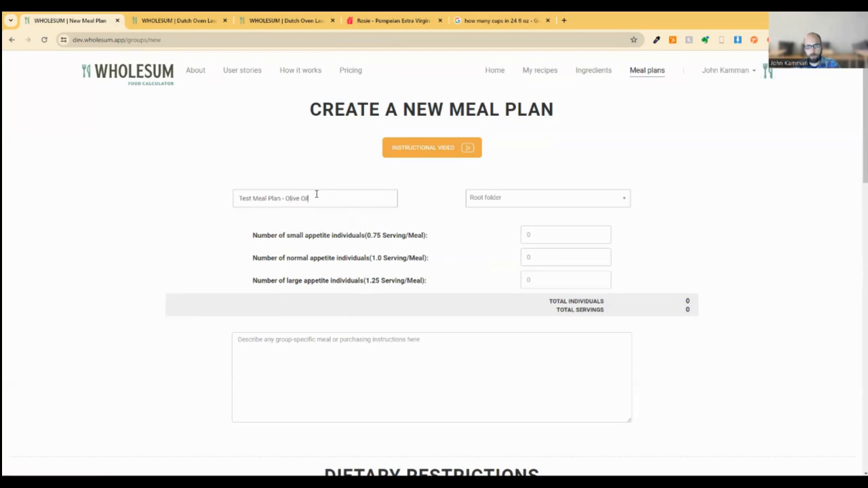
left_click(566, 258)
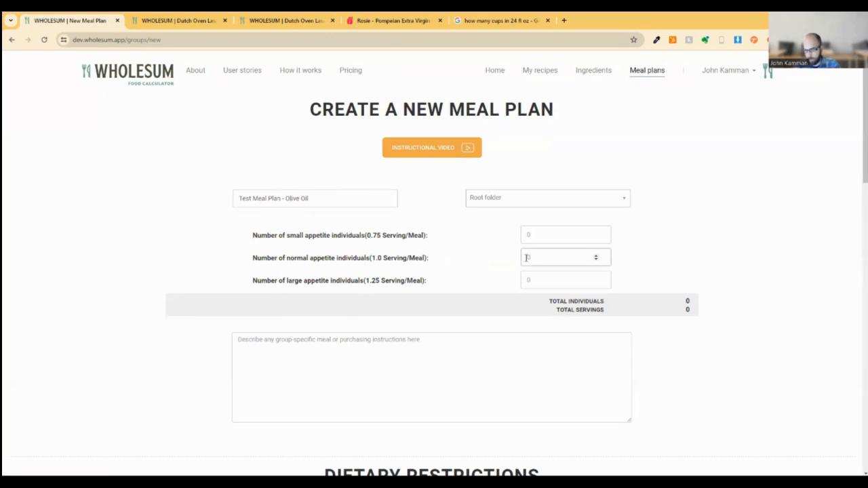
type("6")
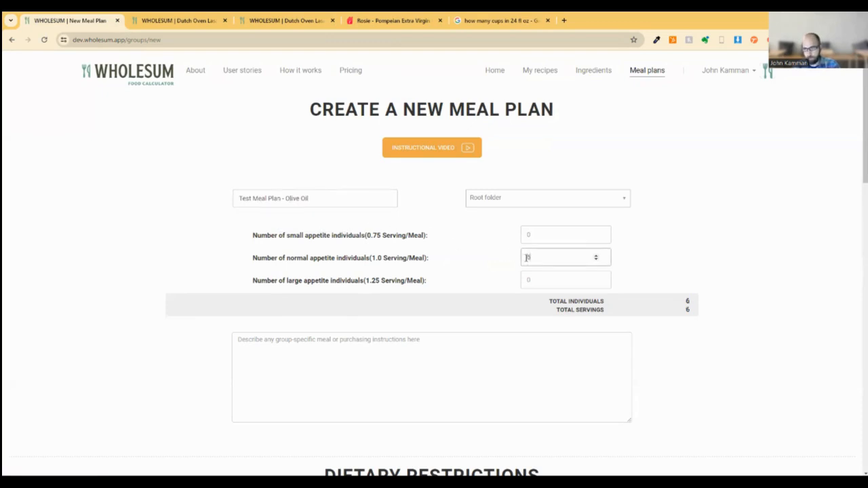
scroll("down", 3)
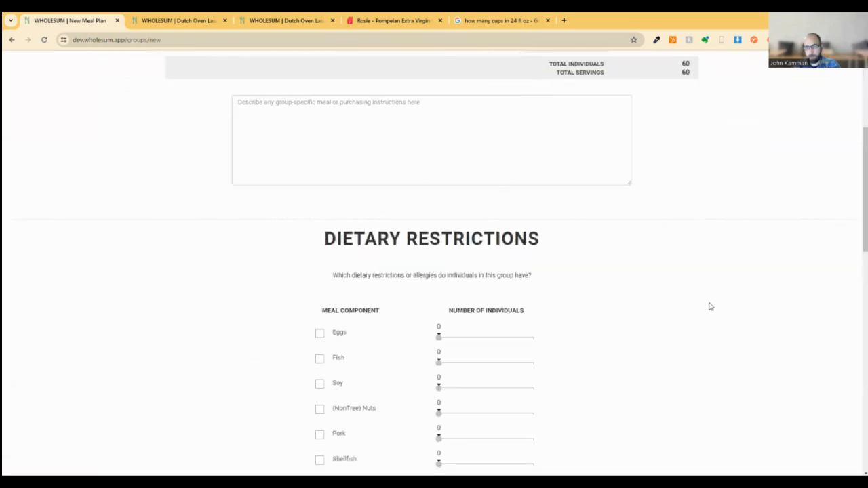
scroll("down", 3)
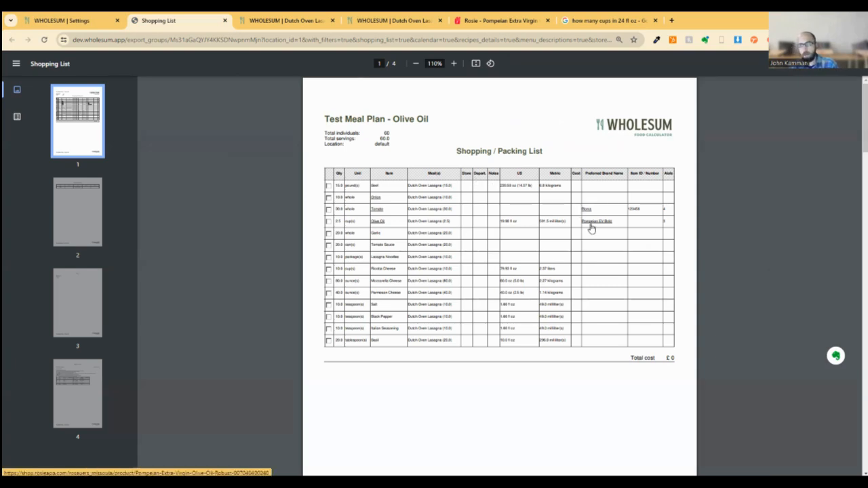
Enlarge the shopping list PDF and open the Pompeian EV Bold brand link in a new tab.
left_click(453, 64)
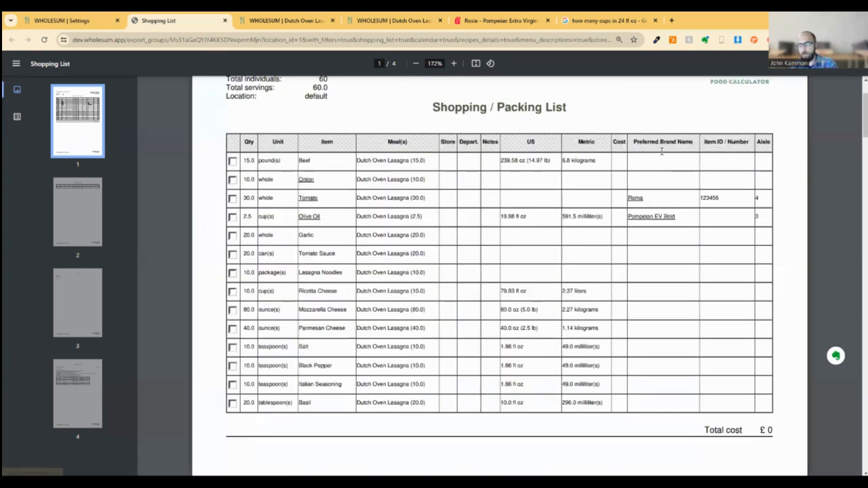
mouse_move(626, 217)
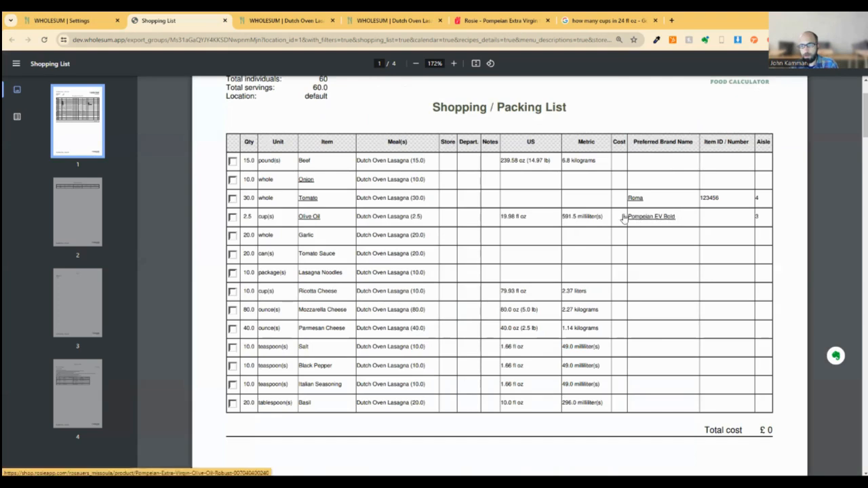
mouse_move(657, 221)
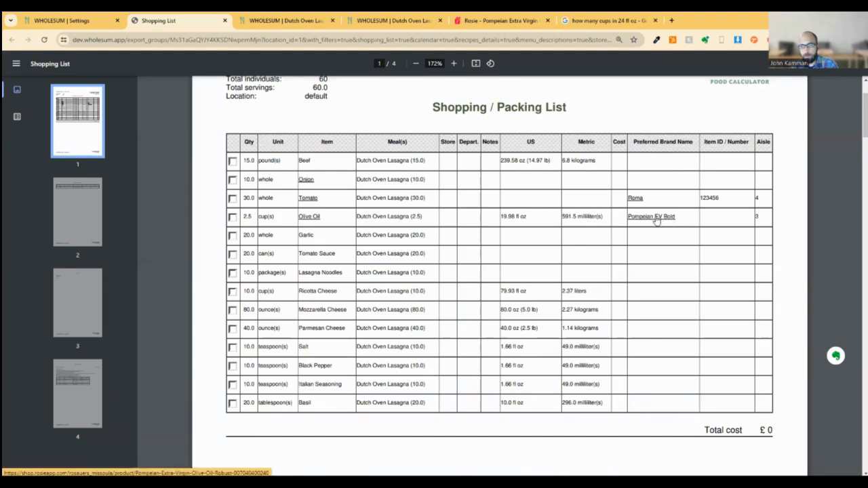
left_click(651, 217)
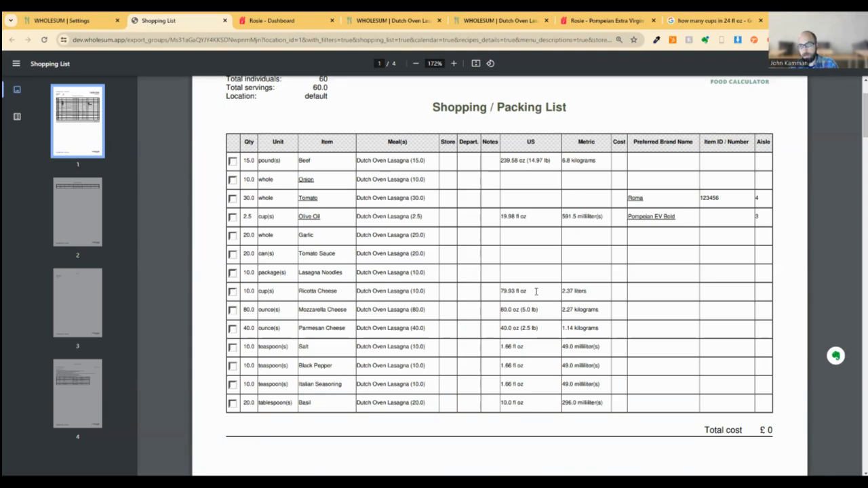
mouse_move(428, 241)
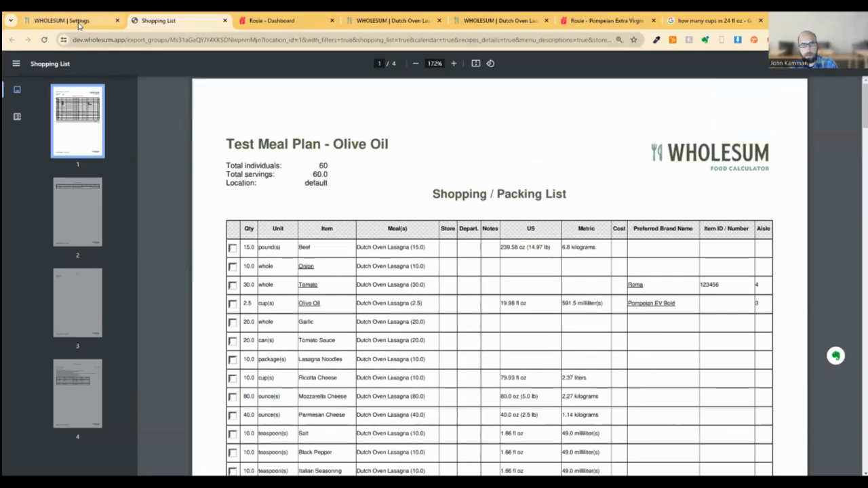
In Export settings, add Purchasing quantity and Purchasing unit columns, save, and return to the shopping list.
left_click(65, 21)
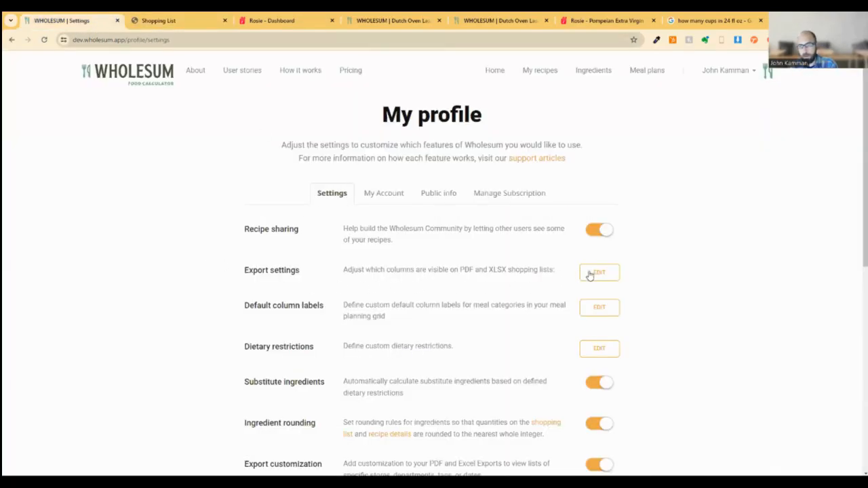
left_click(599, 273)
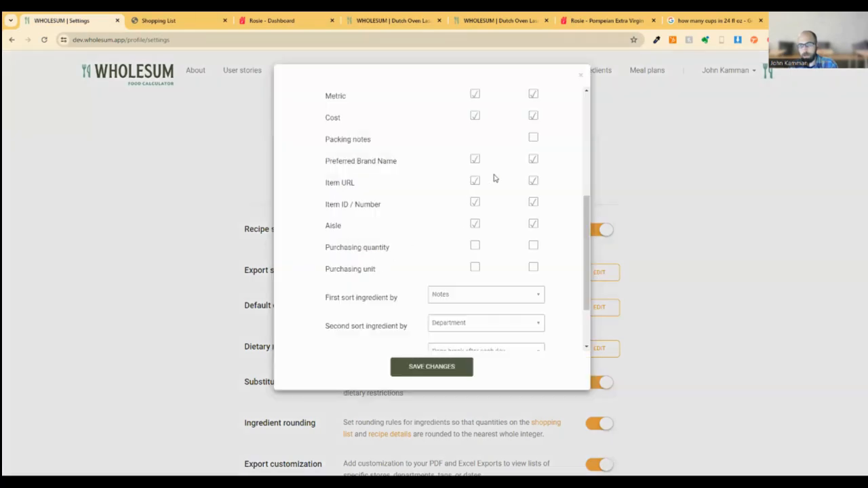
left_click(474, 244)
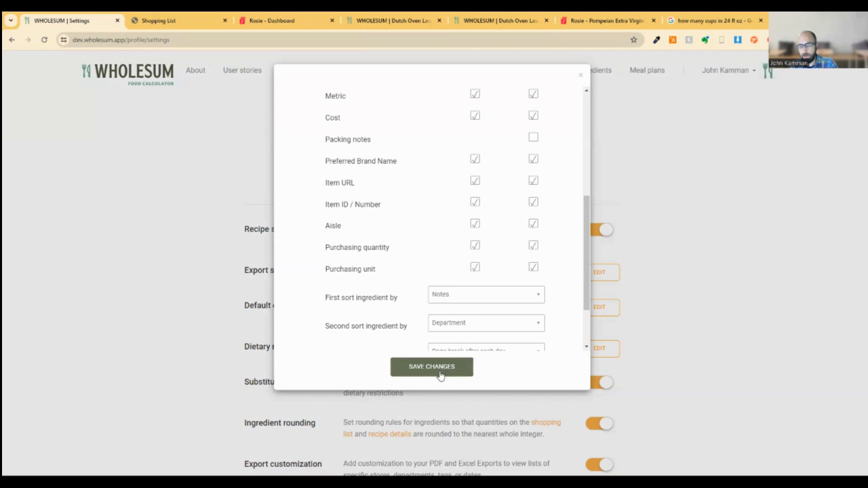
left_click(431, 366)
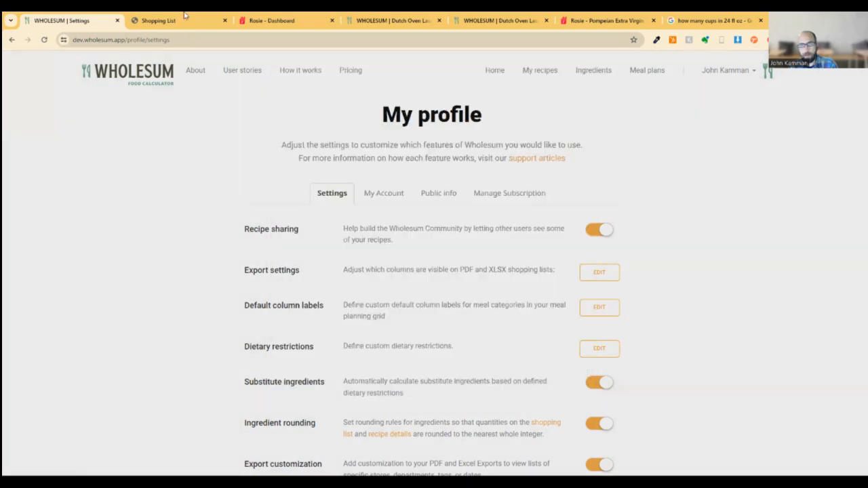
left_click(162, 21)
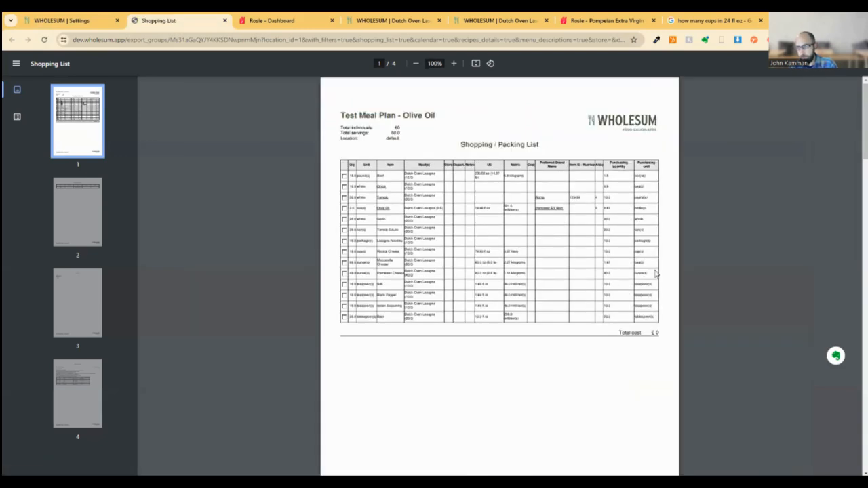
Enlarge the regenerated shopping list showing Olive Oil at 0.83 bottles, then return to profile settings.
left_click(453, 64)
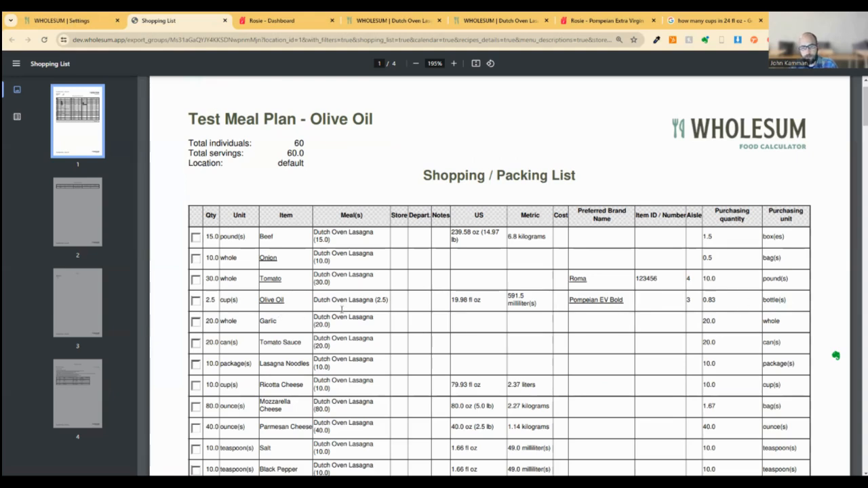
mouse_move(540, 372)
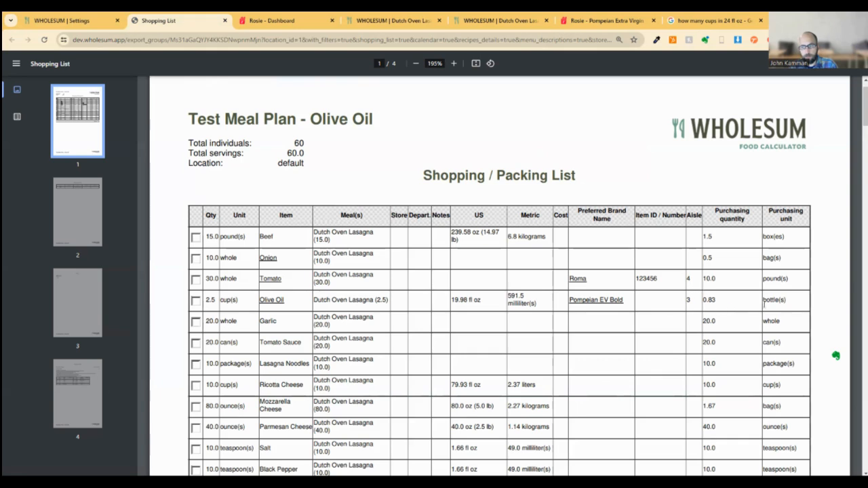
mouse_move(748, 307)
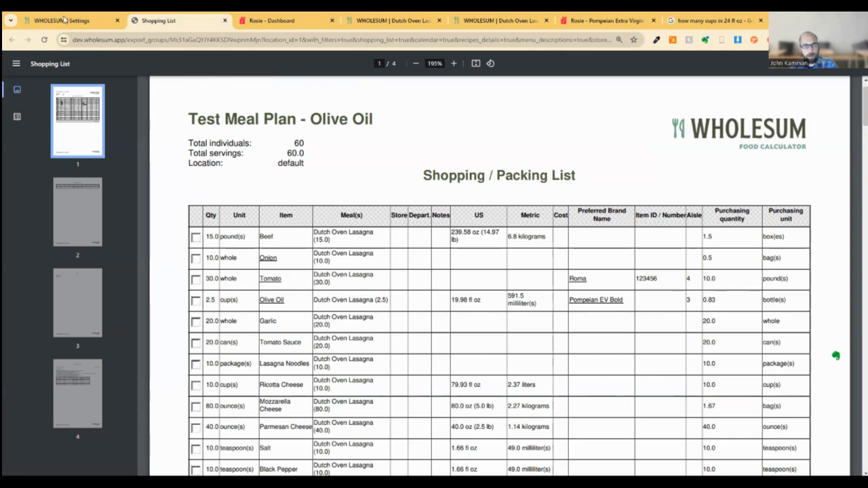
left_click(68, 20)
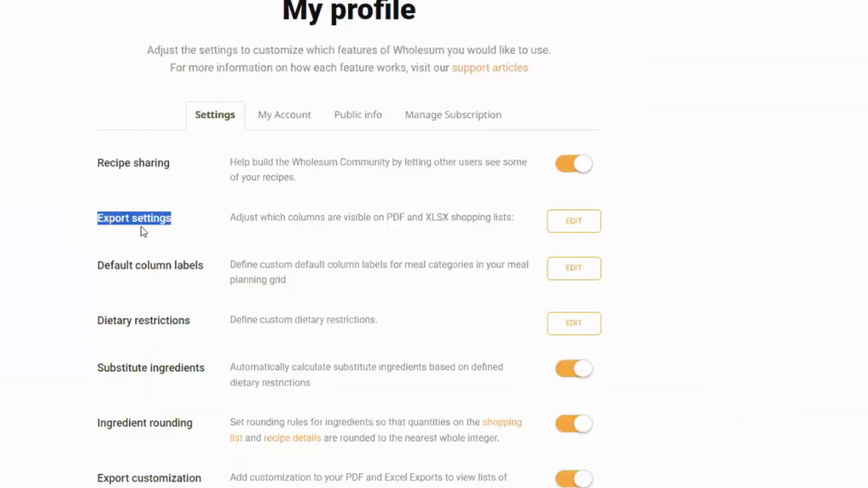
Edit the Export settings and reach the ingredient sorting options.
left_click(574, 220)
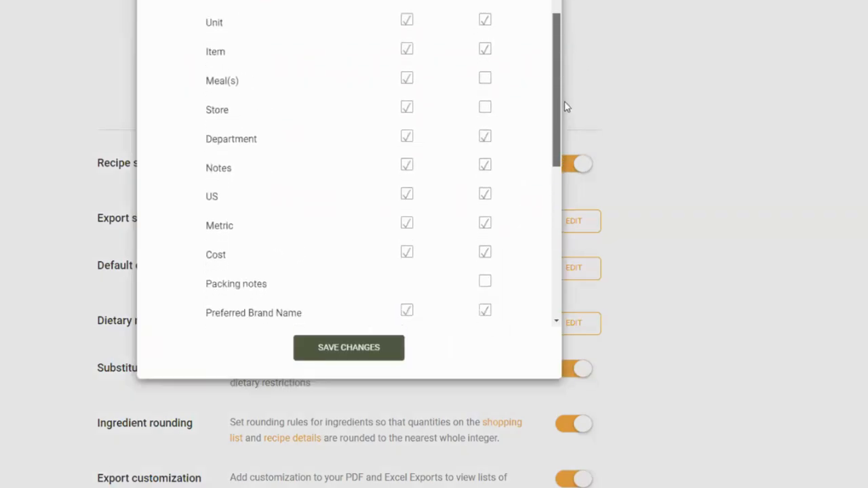
scroll("down", 3)
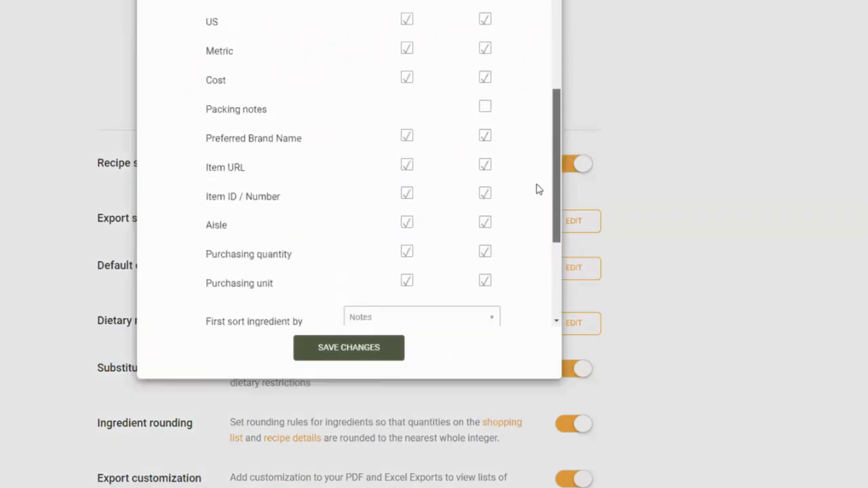
scroll("down", 3)
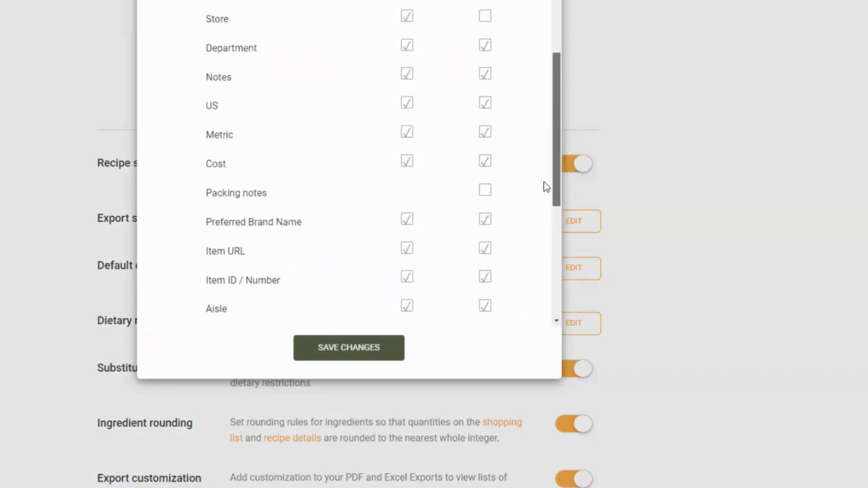
scroll("down", 3)
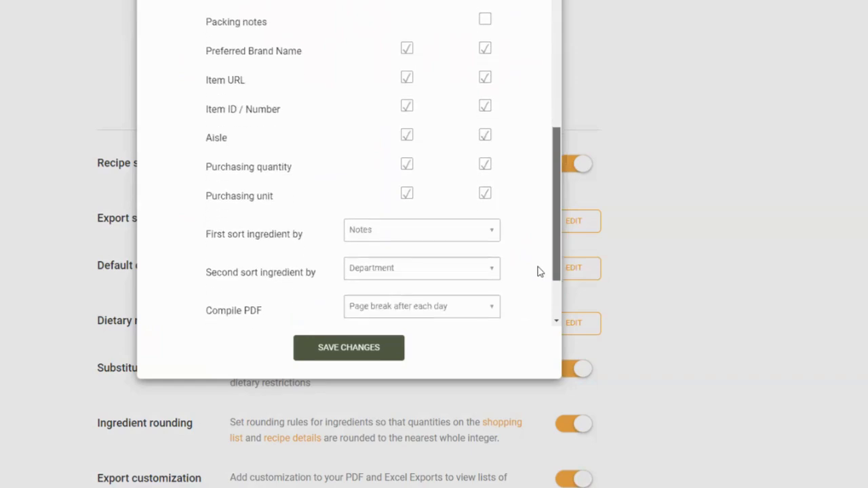
scroll("down", 3)
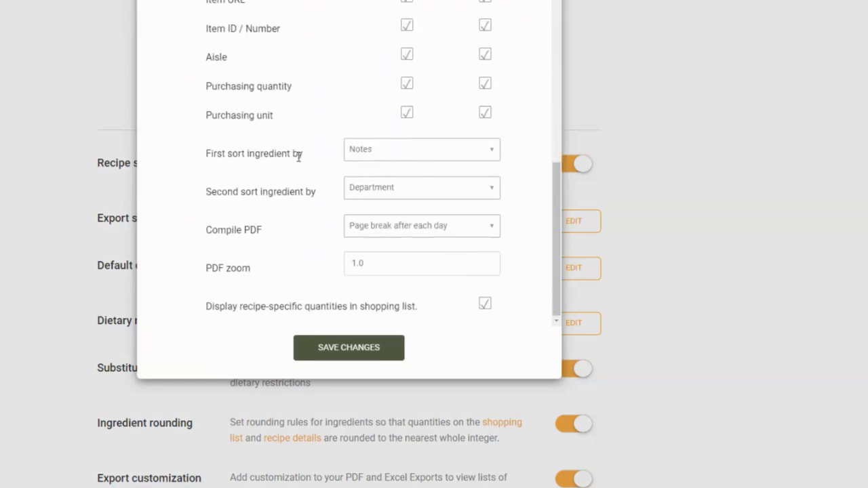
mouse_move(224, 150)
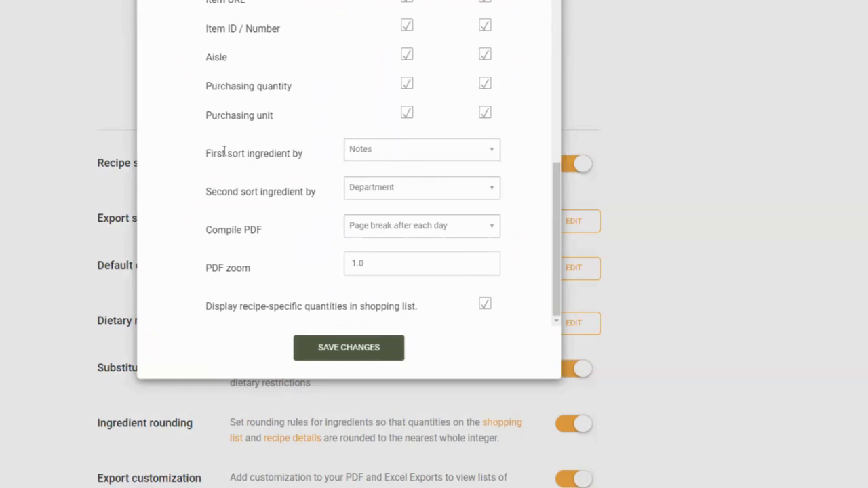
Set first sort ingredient by Aisle and second sort by Item names.
triple_click(255, 153)
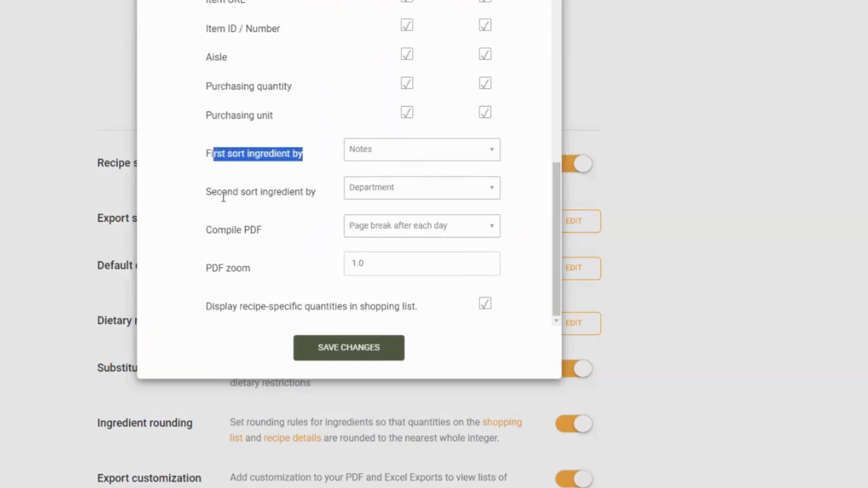
left_click(422, 150)
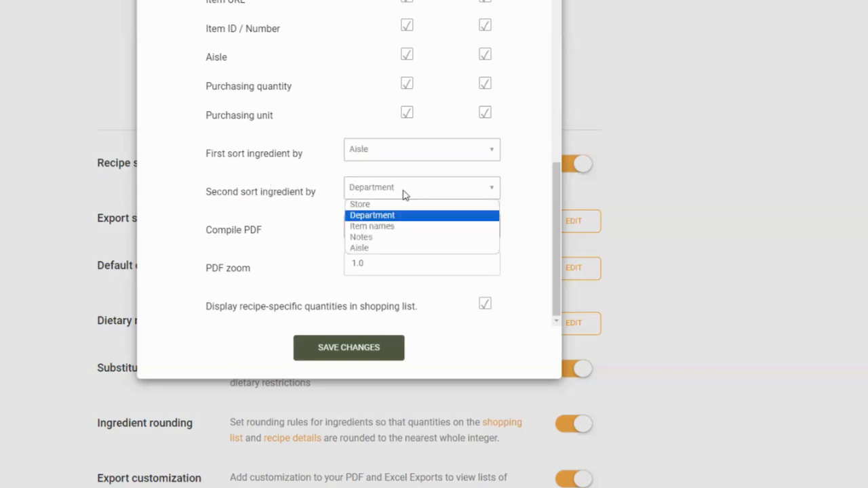
mouse_move(391, 225)
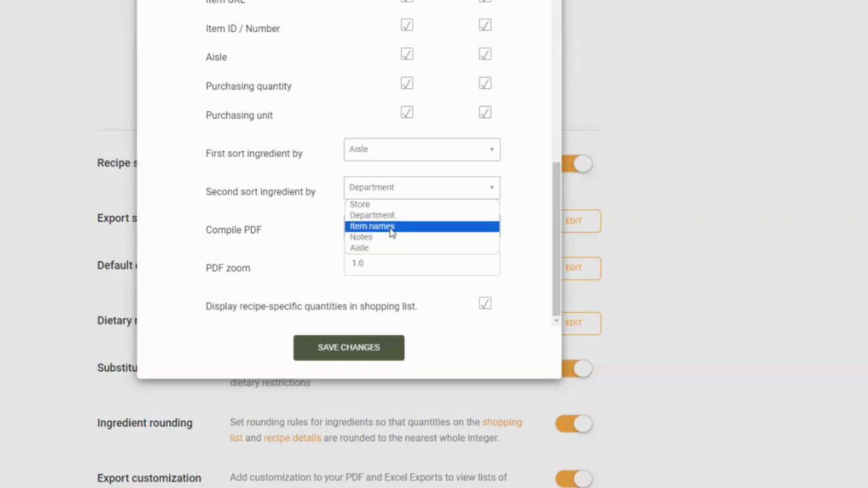
left_click(372, 225)
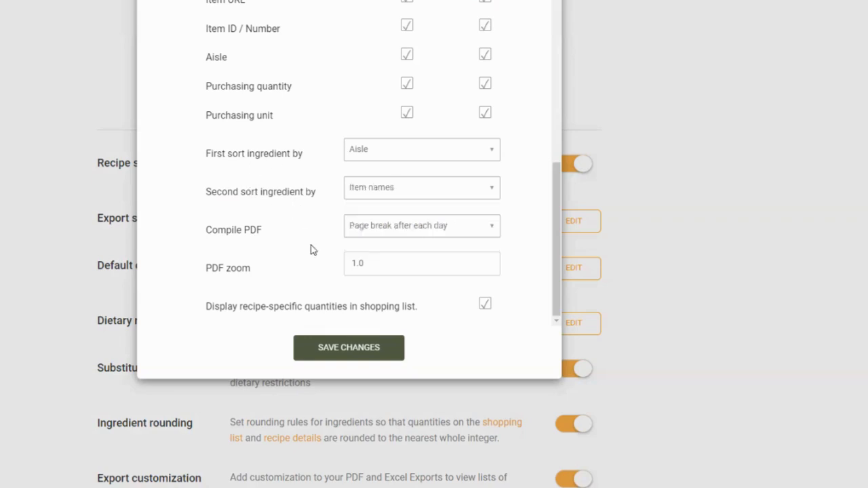
left_click(349, 347)
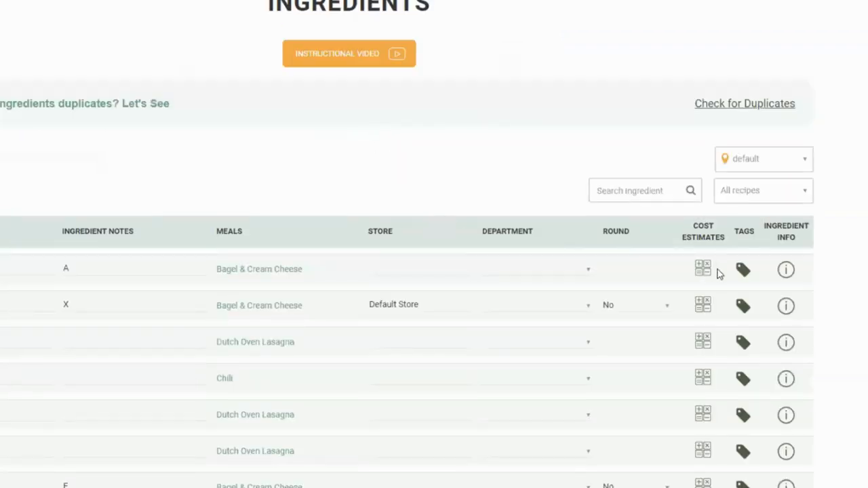
Show the information panel for Black Pepper from the Ingredients list.
scroll("down", 3)
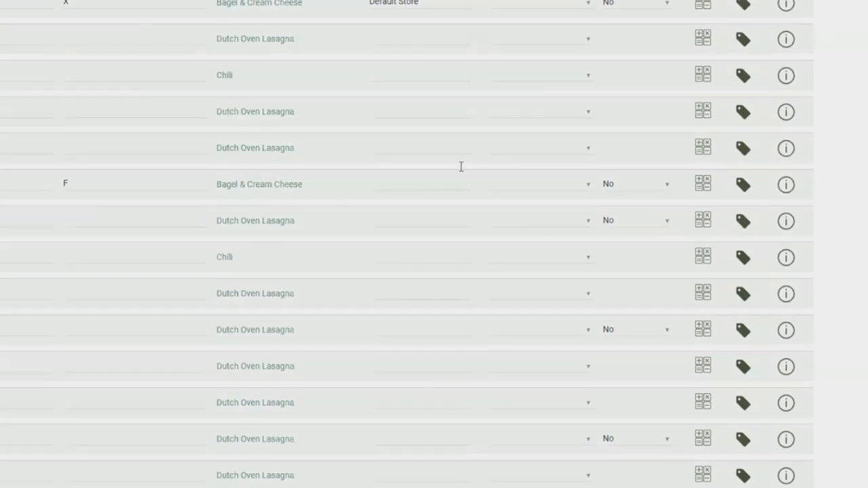
left_click(785, 6)
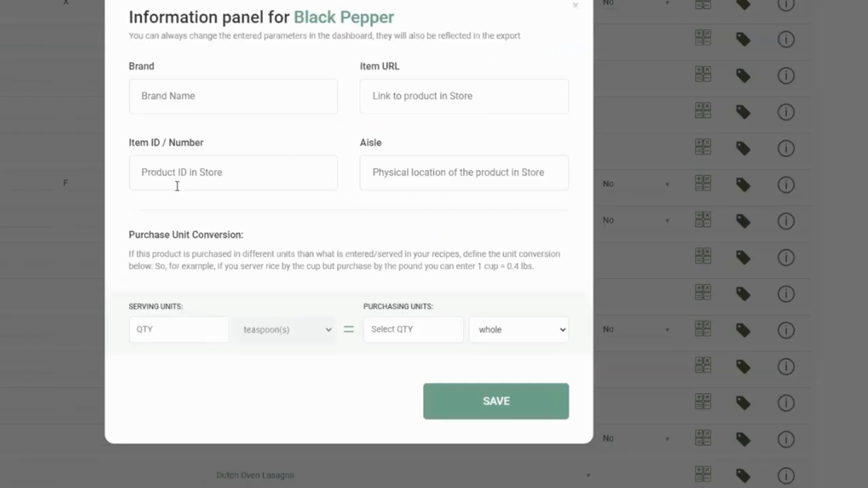
mouse_move(320, 359)
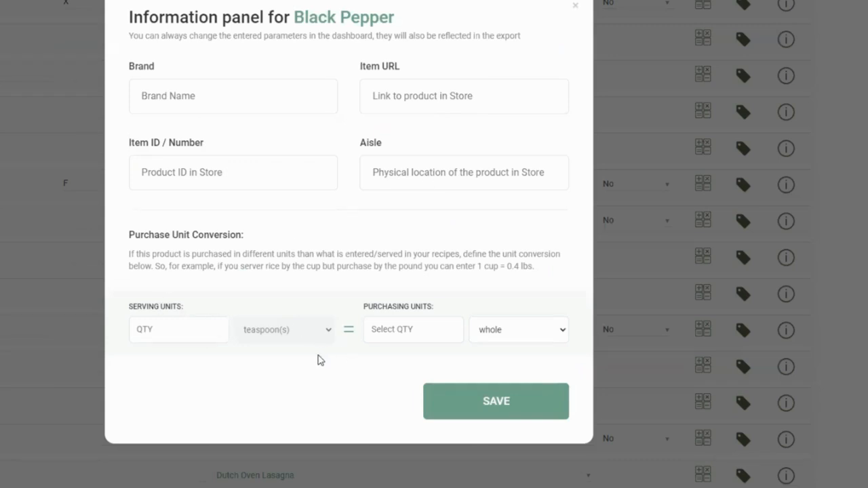
mouse_move(304, 326)
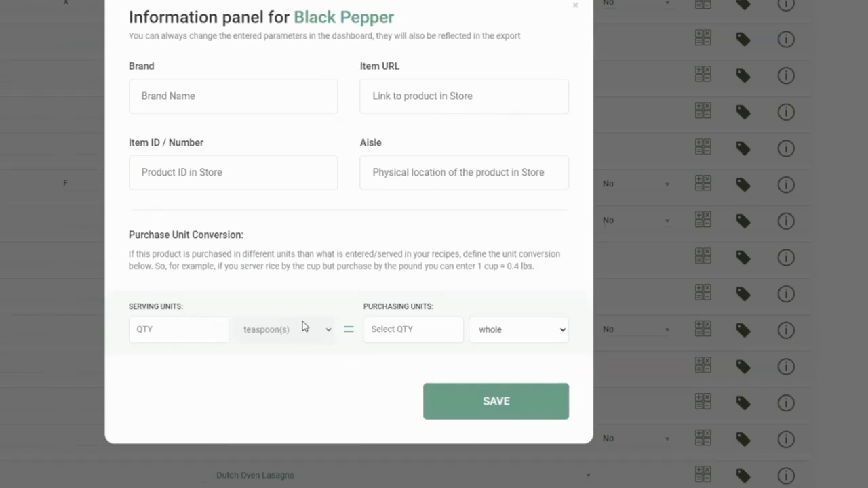